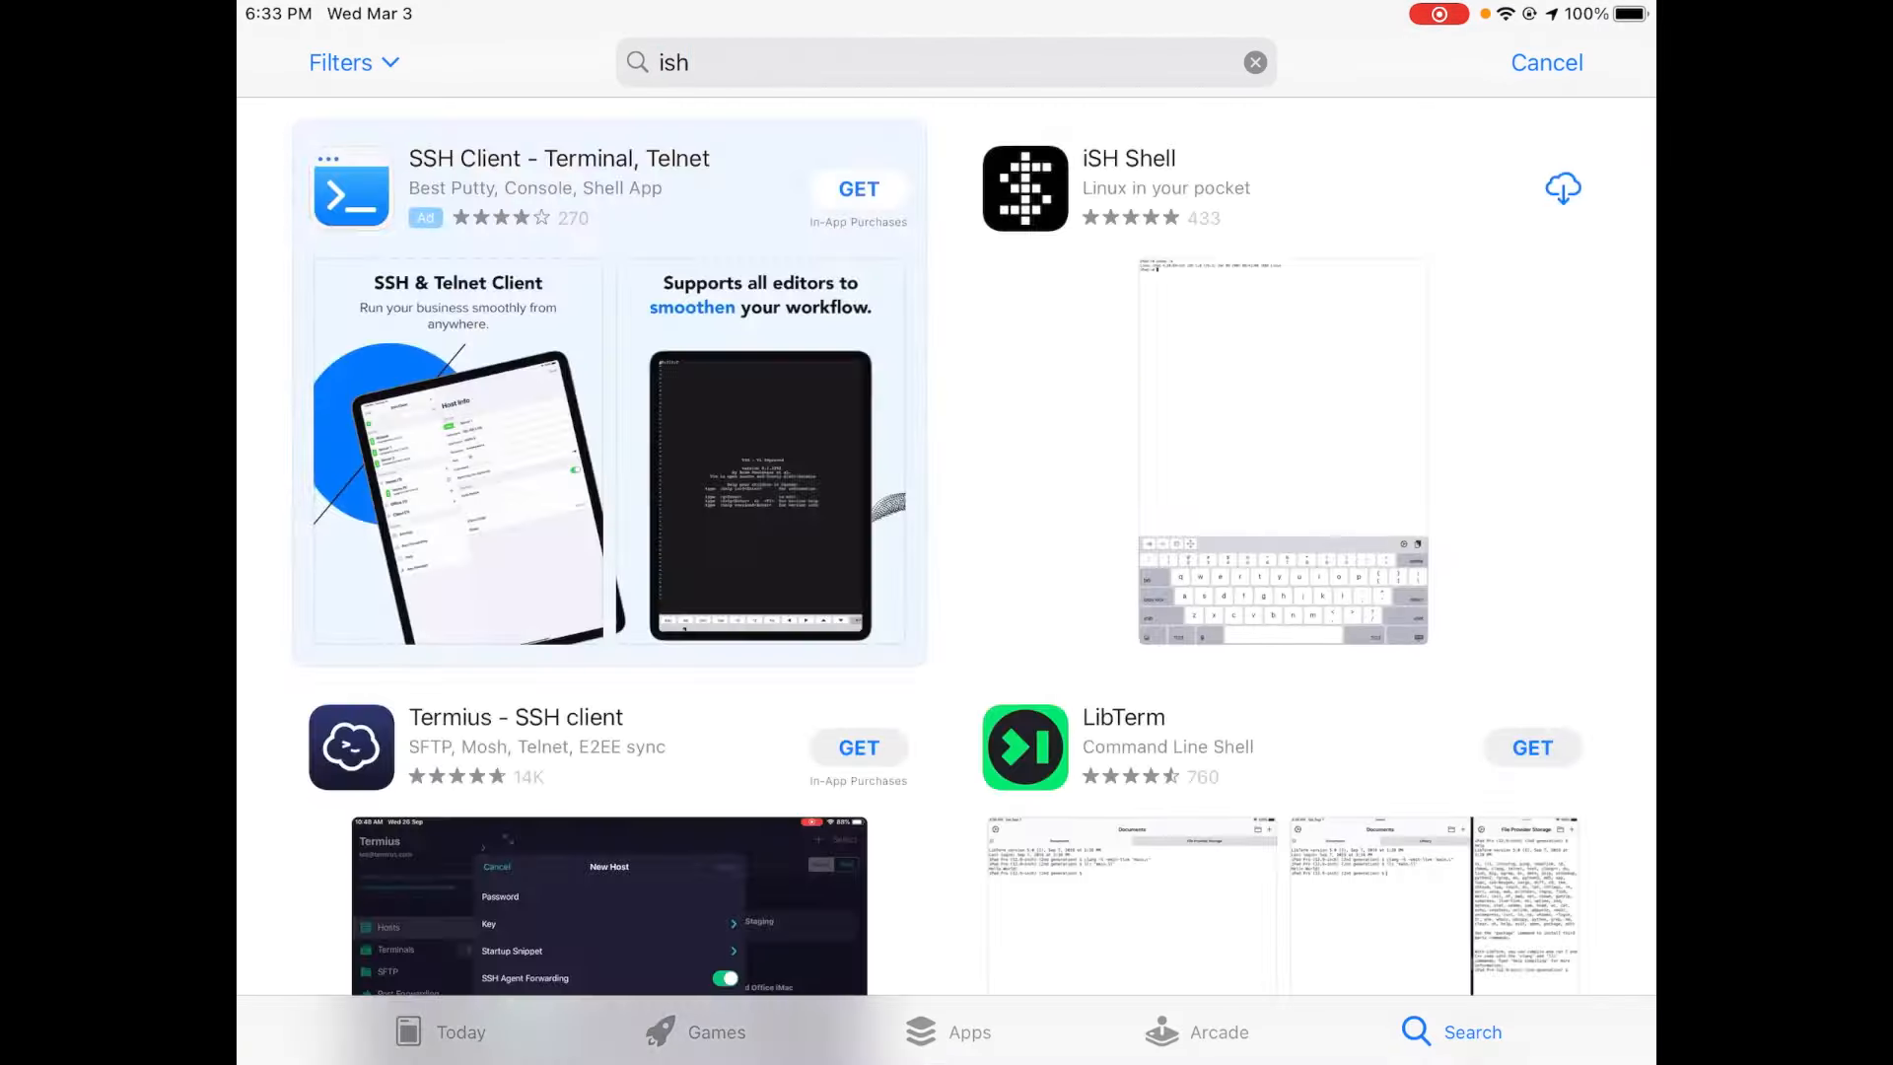
# Download iSH Shell from its App Store page and go back to the home screen
pyautogui.click(1128, 188)
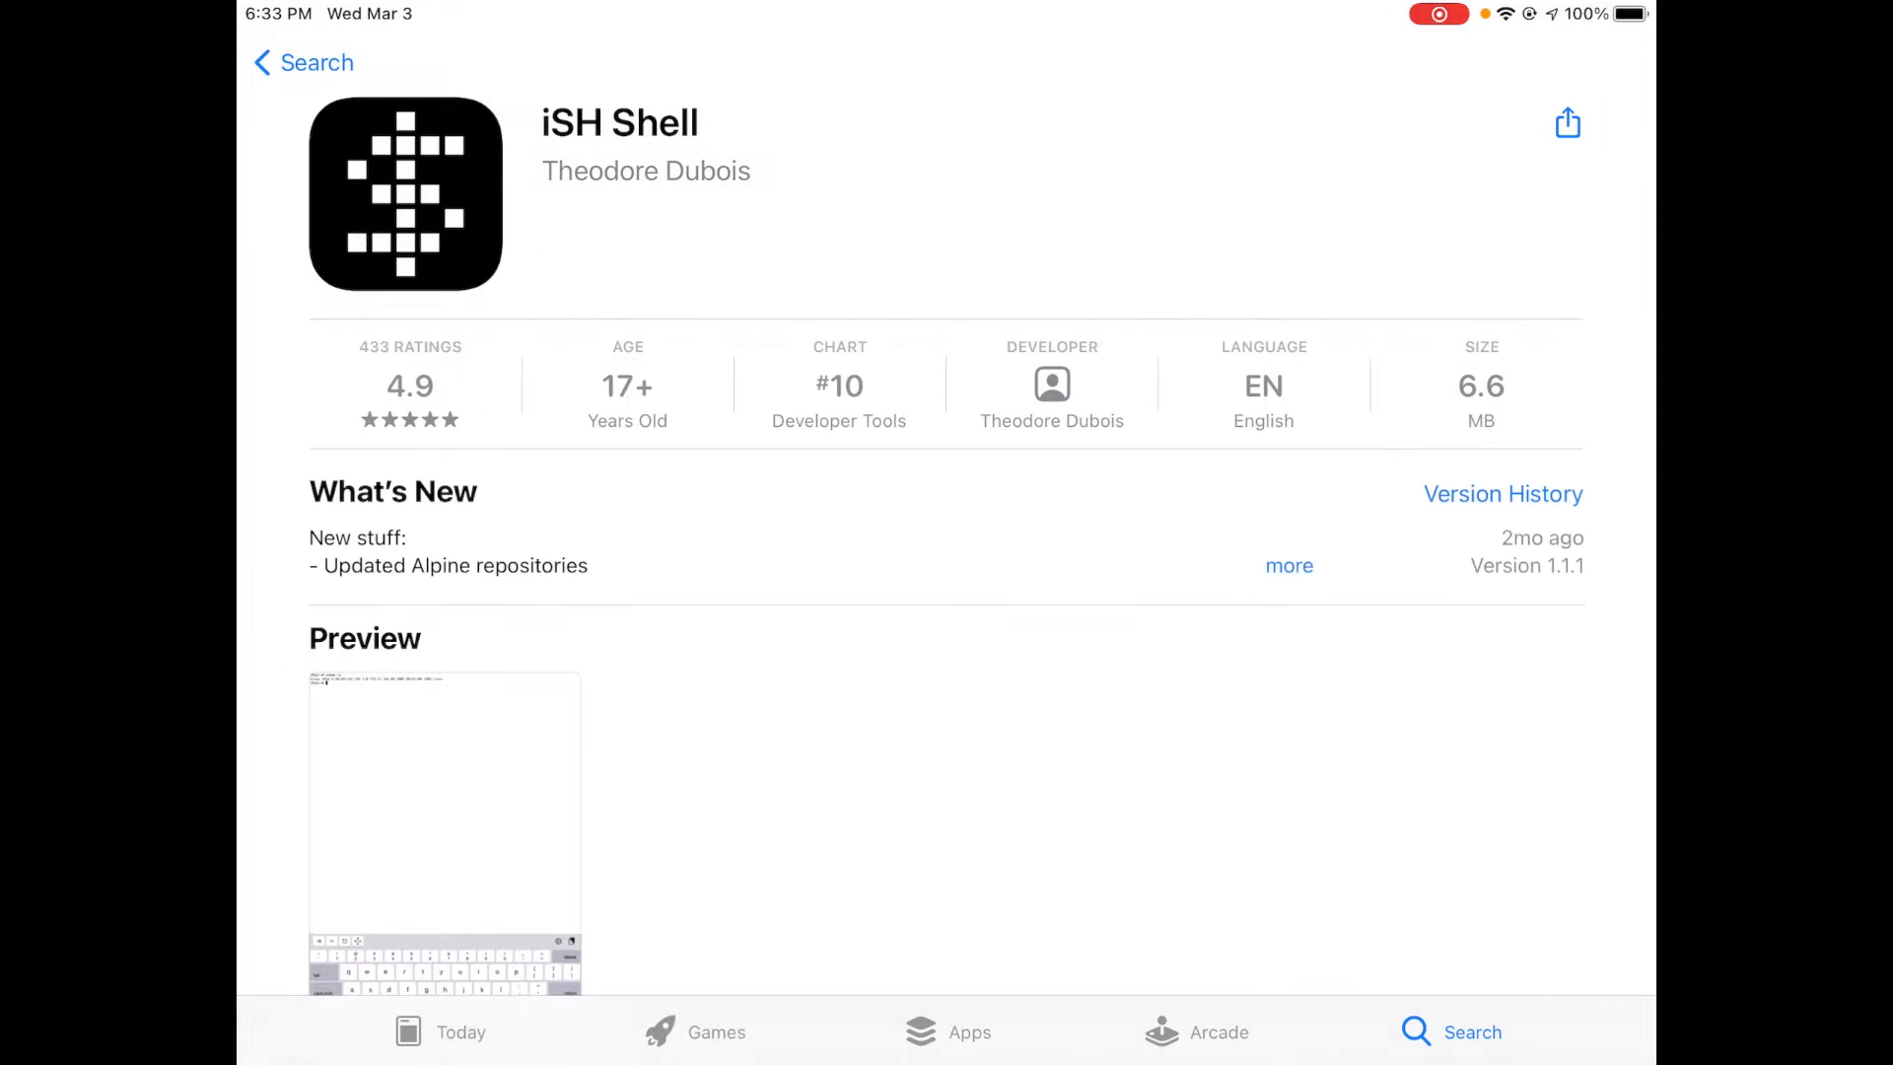
pyautogui.click(560, 271)
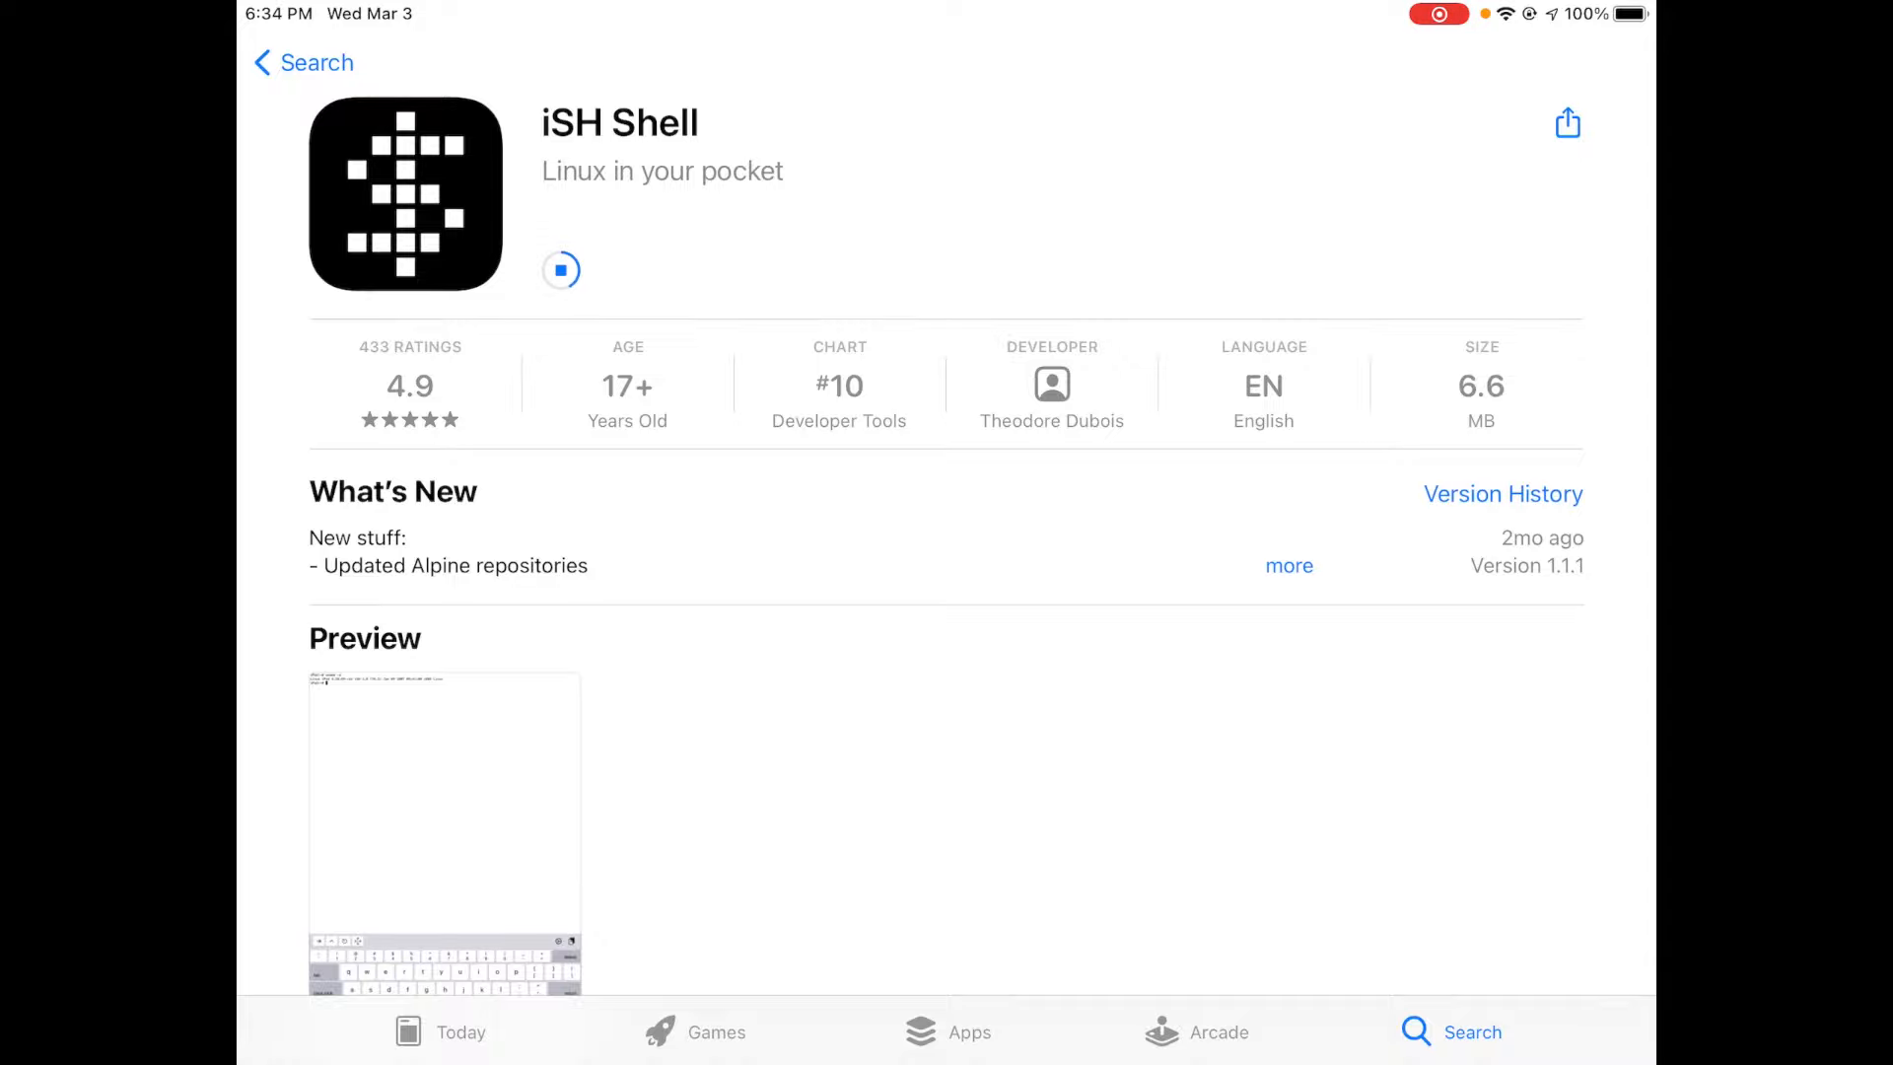
pyautogui.scroll(-3)
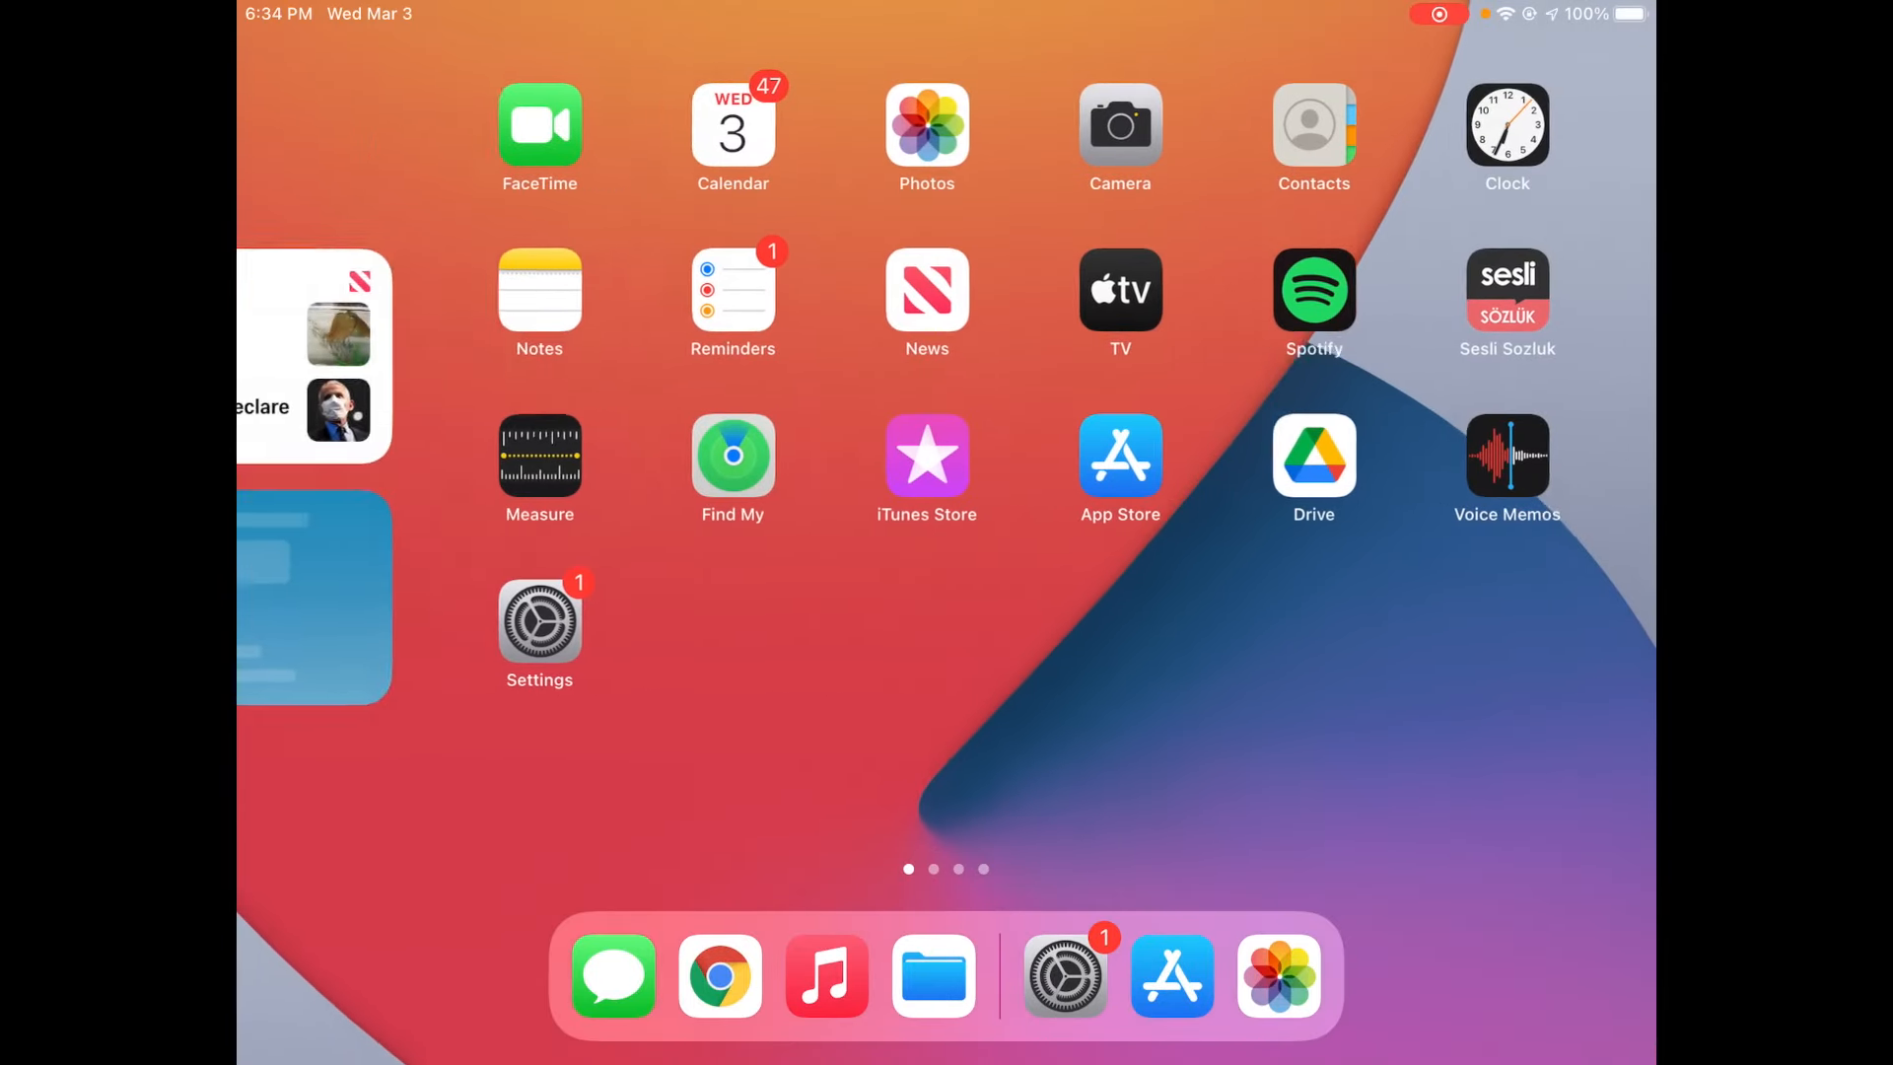
# Launch iSH Shell to reach the Alpine welcome message and root prompt
pyautogui.write('i')
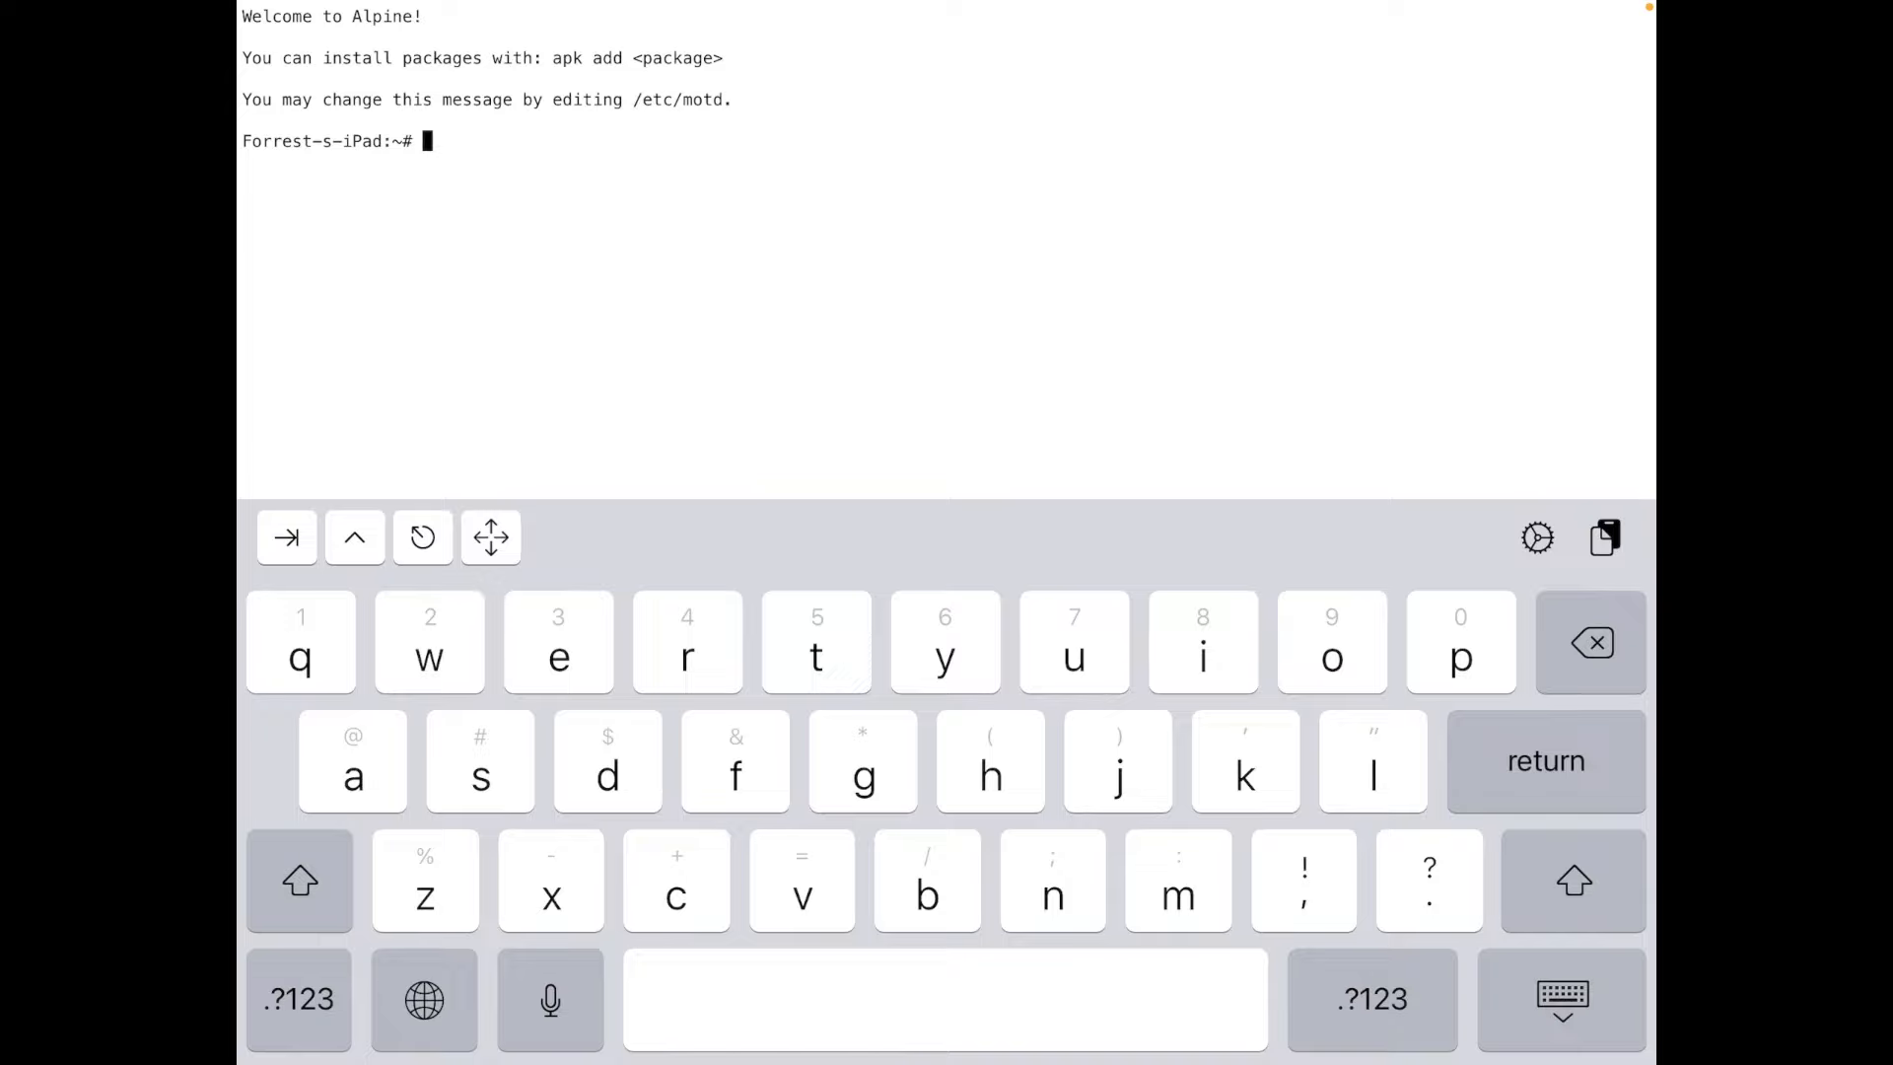
# Run 'apk update' to download Alpine's APKINDEX, then clear the terminal
pyautogui.write('qpk')
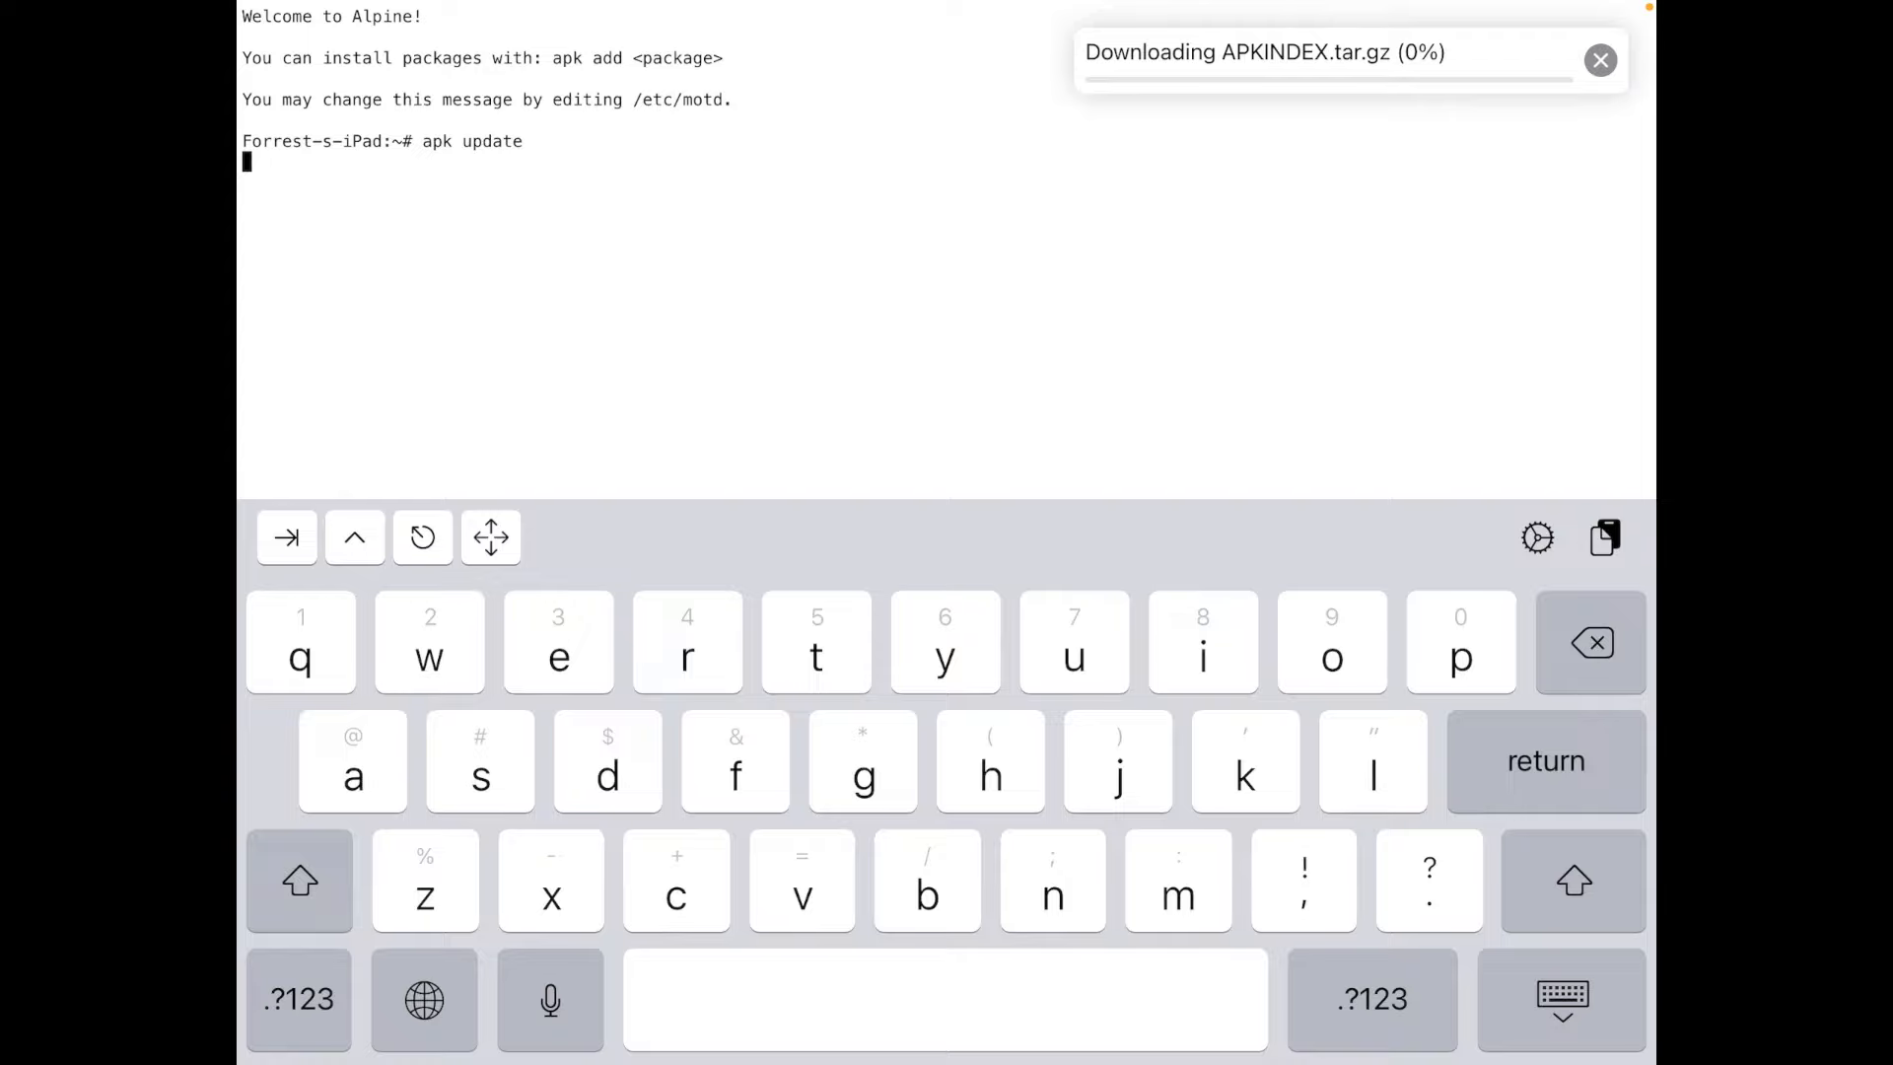
pyautogui.click(1601, 61)
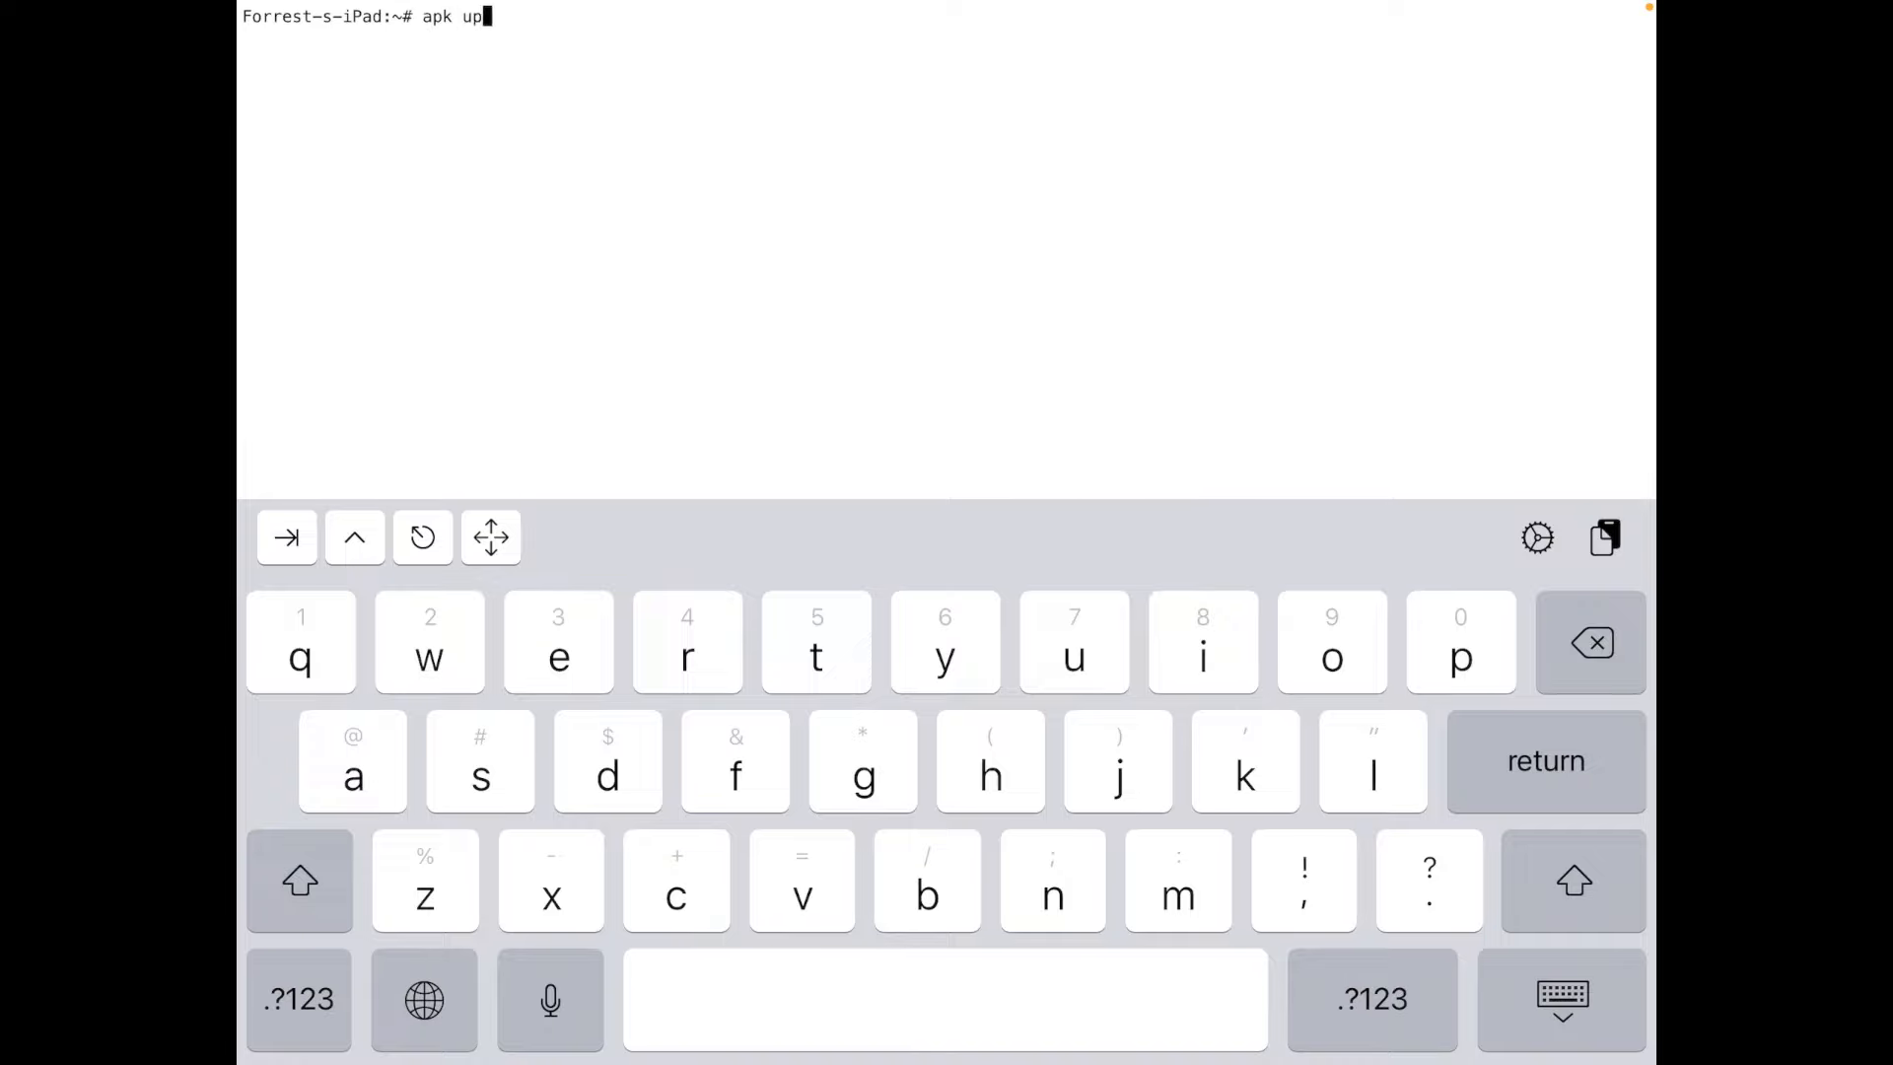
# Run 'apk upgrade', finishing with OK and 19 packages
pyautogui.write('grade')
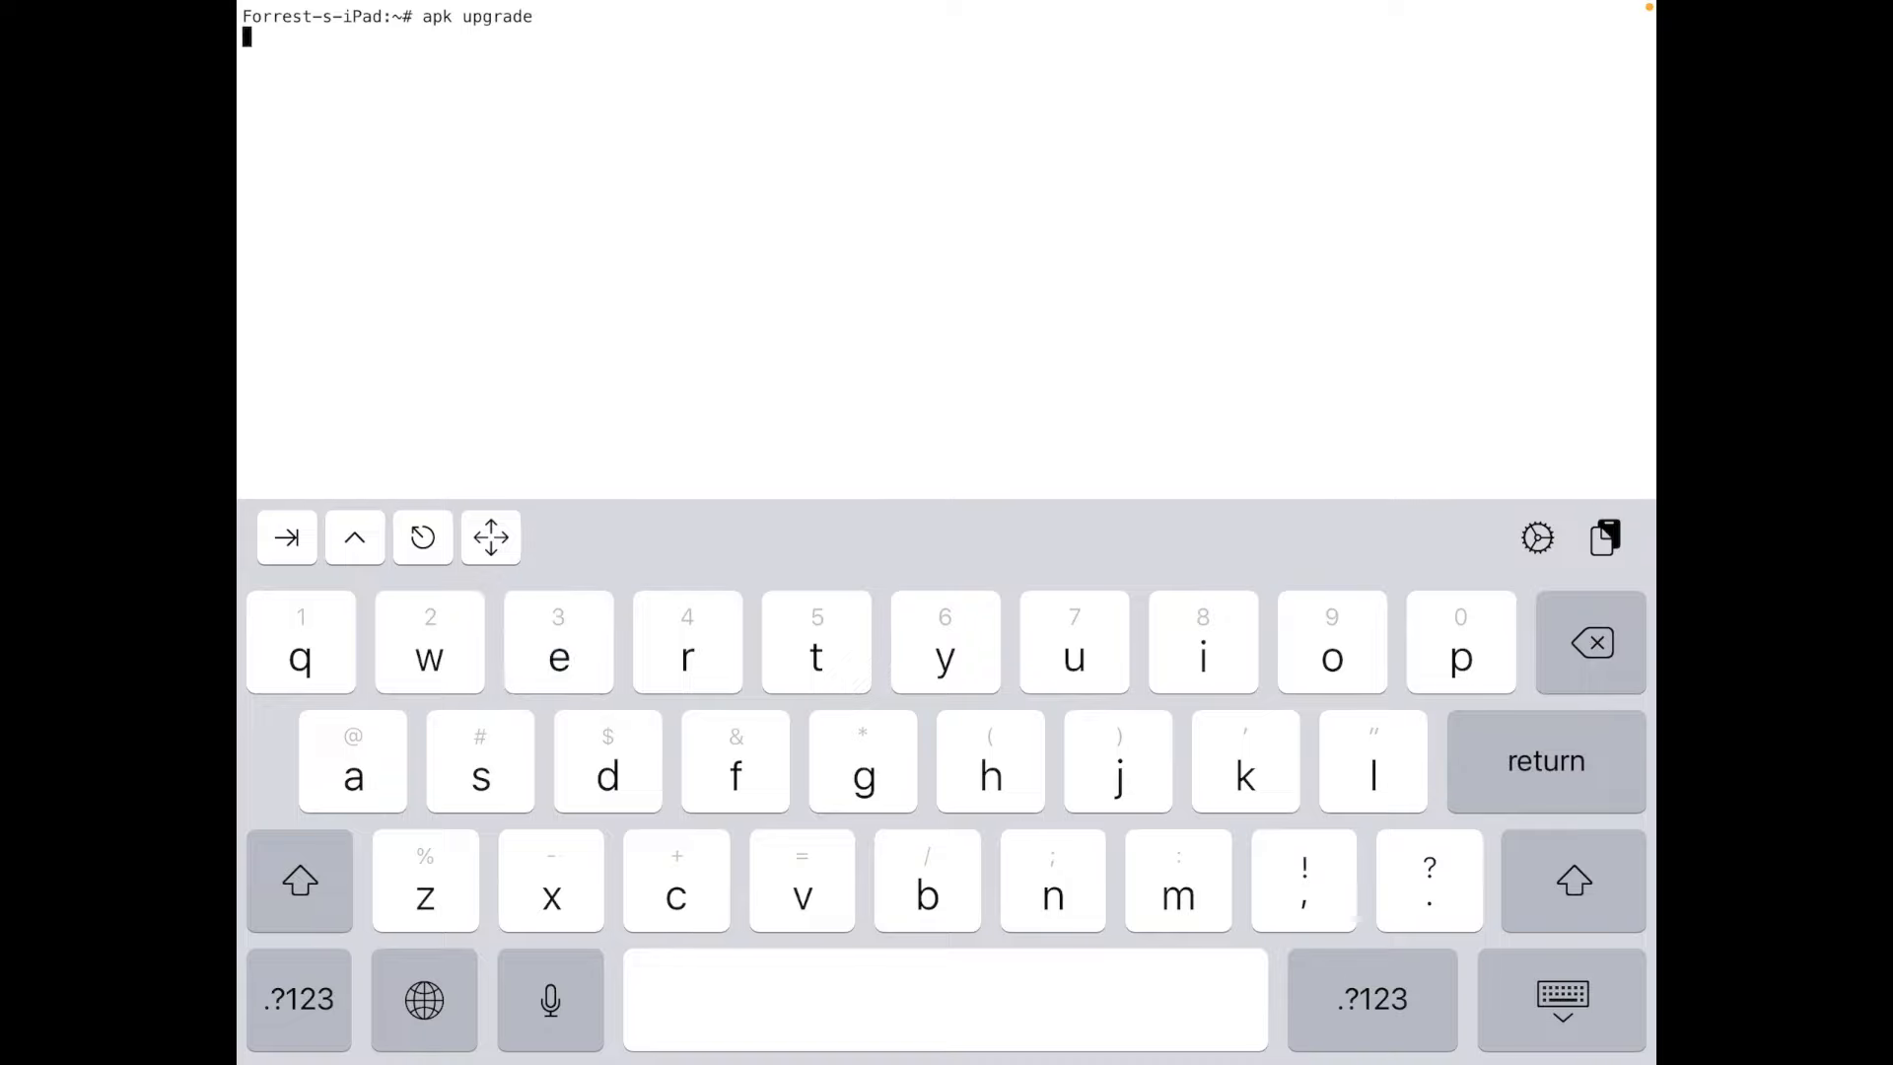
pyautogui.press('Return')
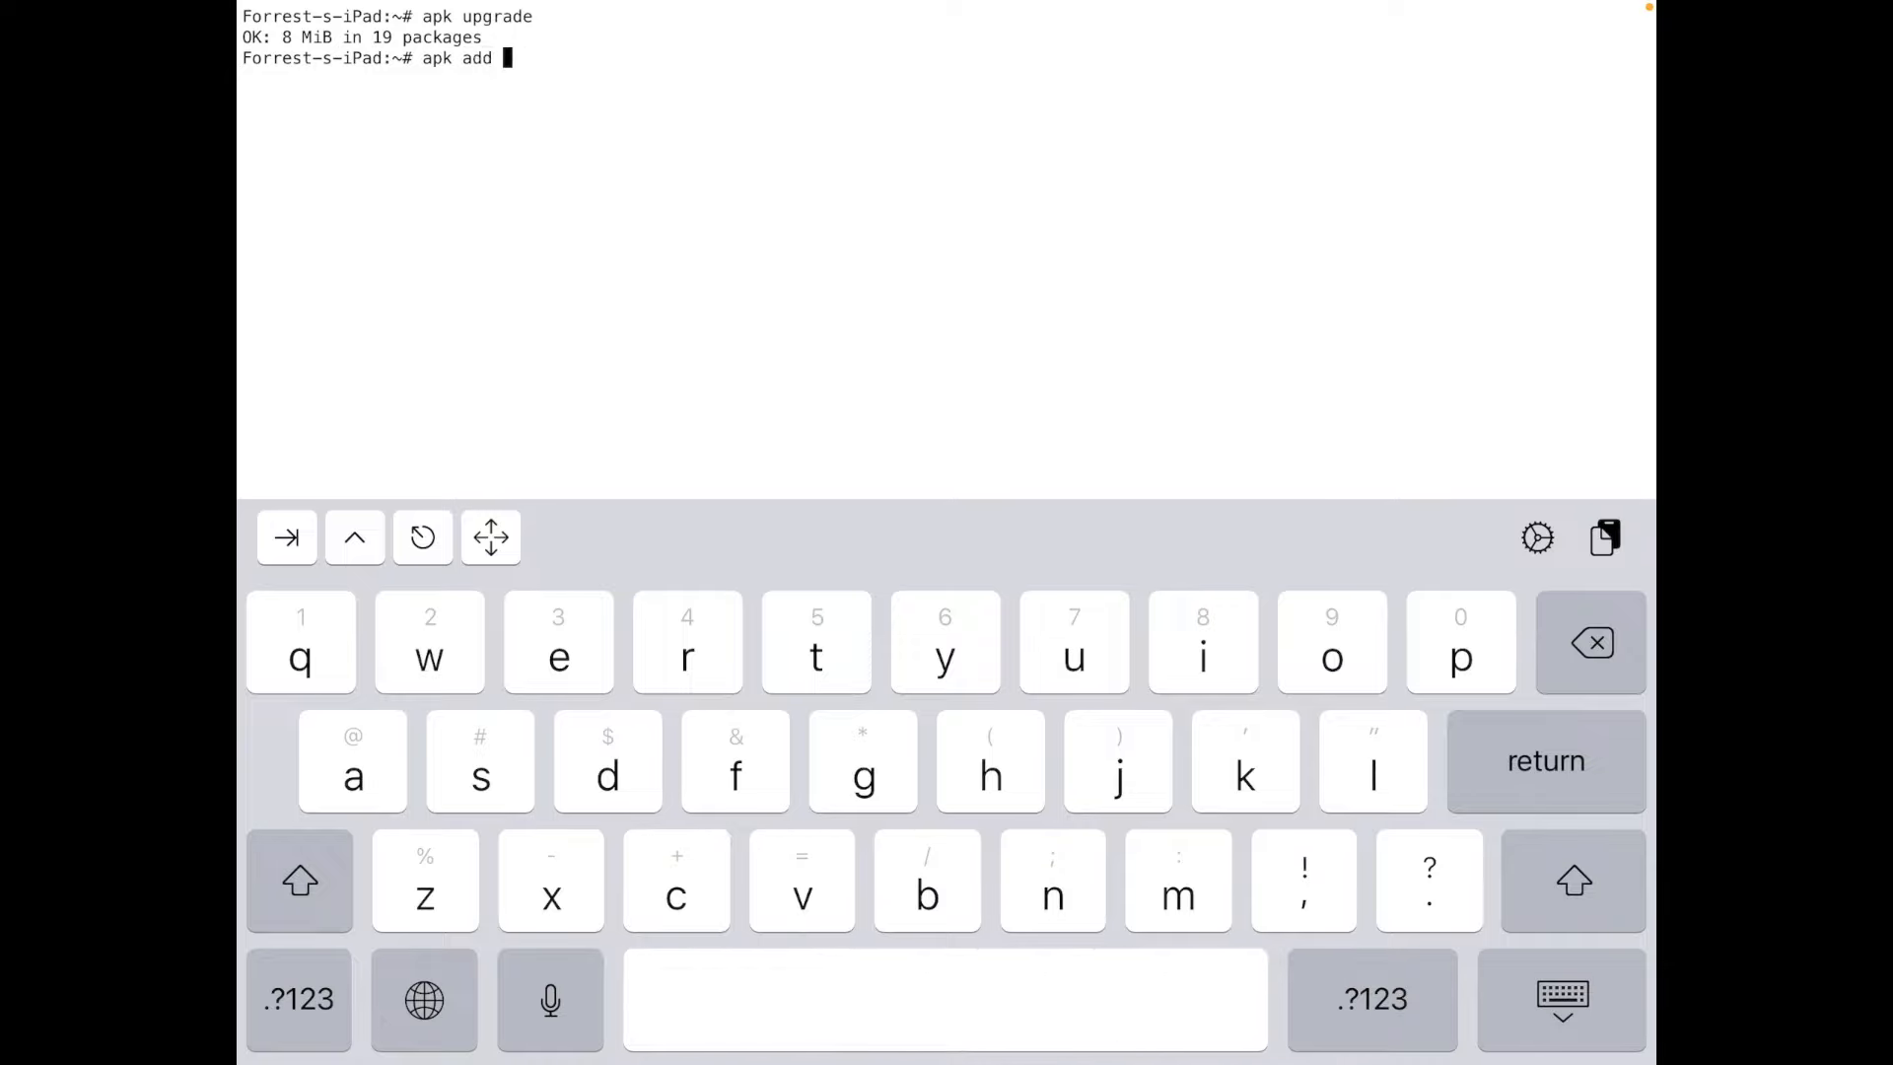
# Install neofetch with apk and run it to show Alpine Linux v3.12 info and logo
pyautogui.write('neofetch')
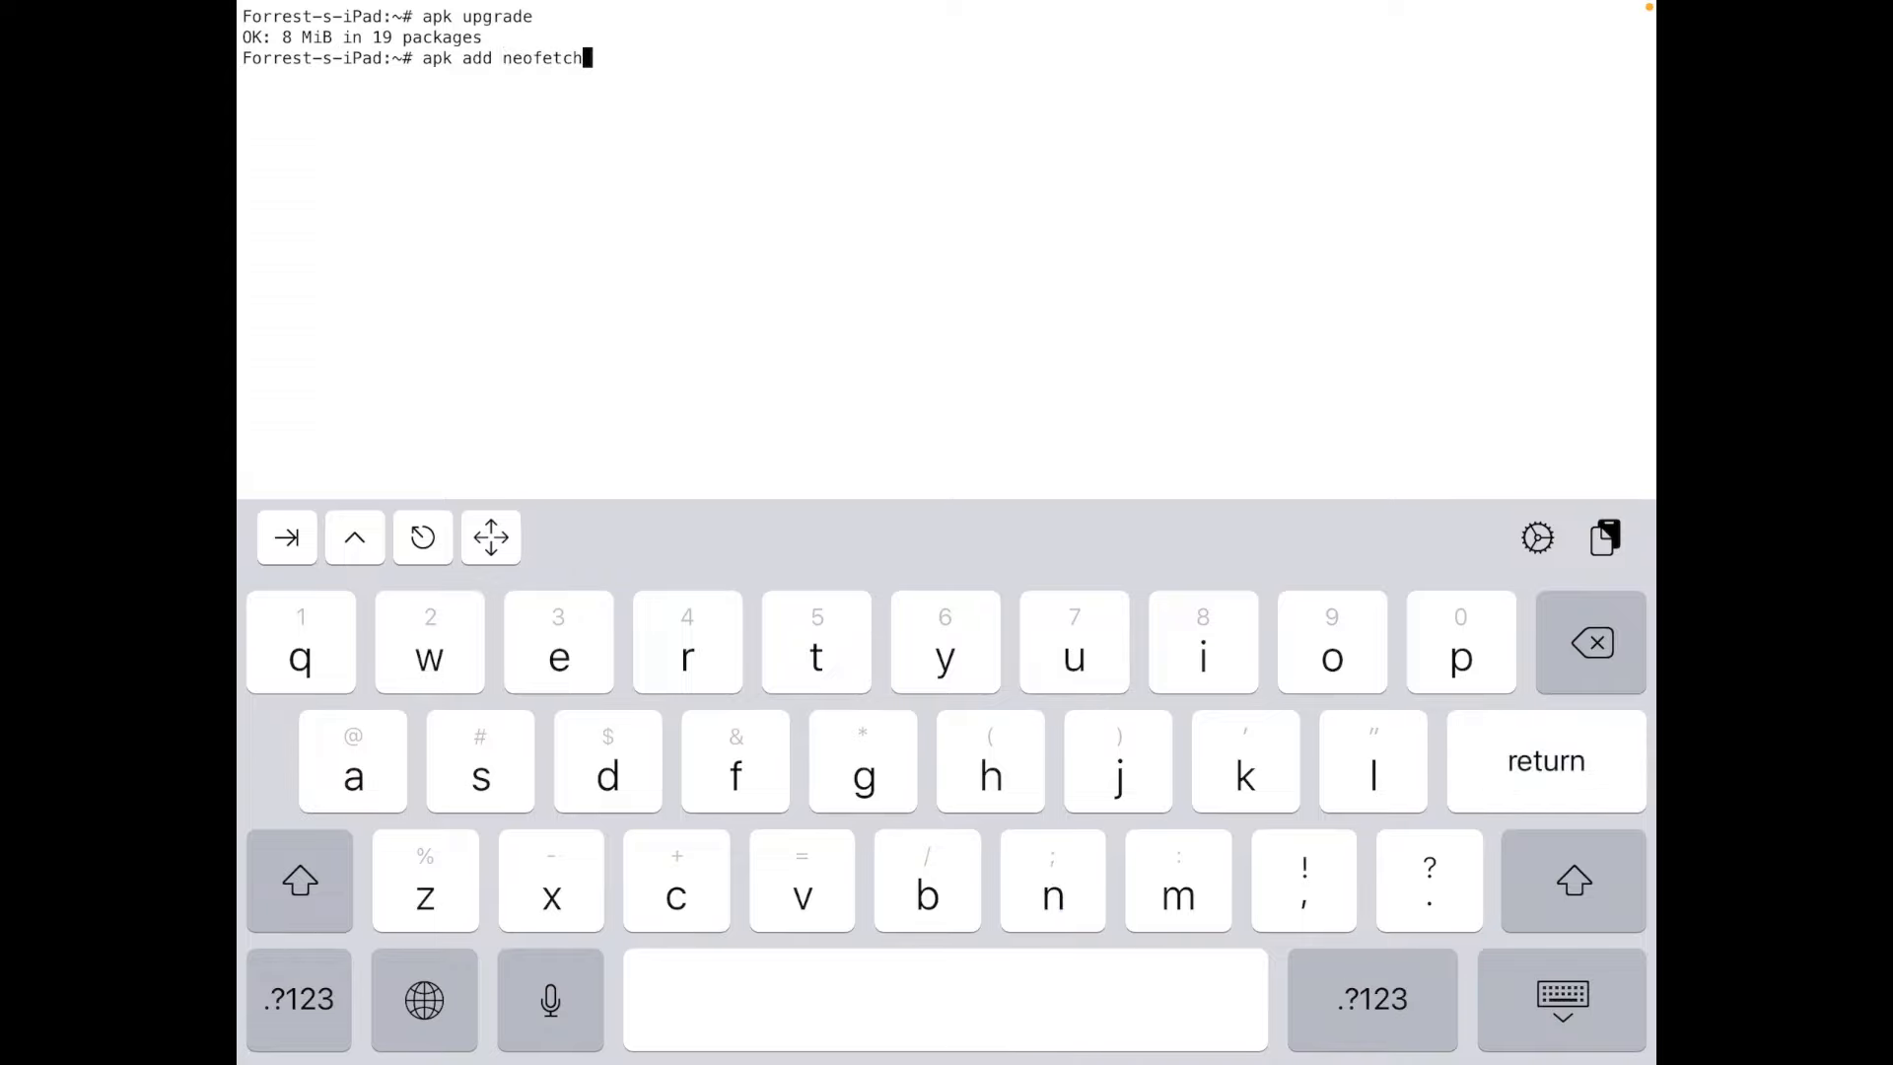
pyautogui.press('return')
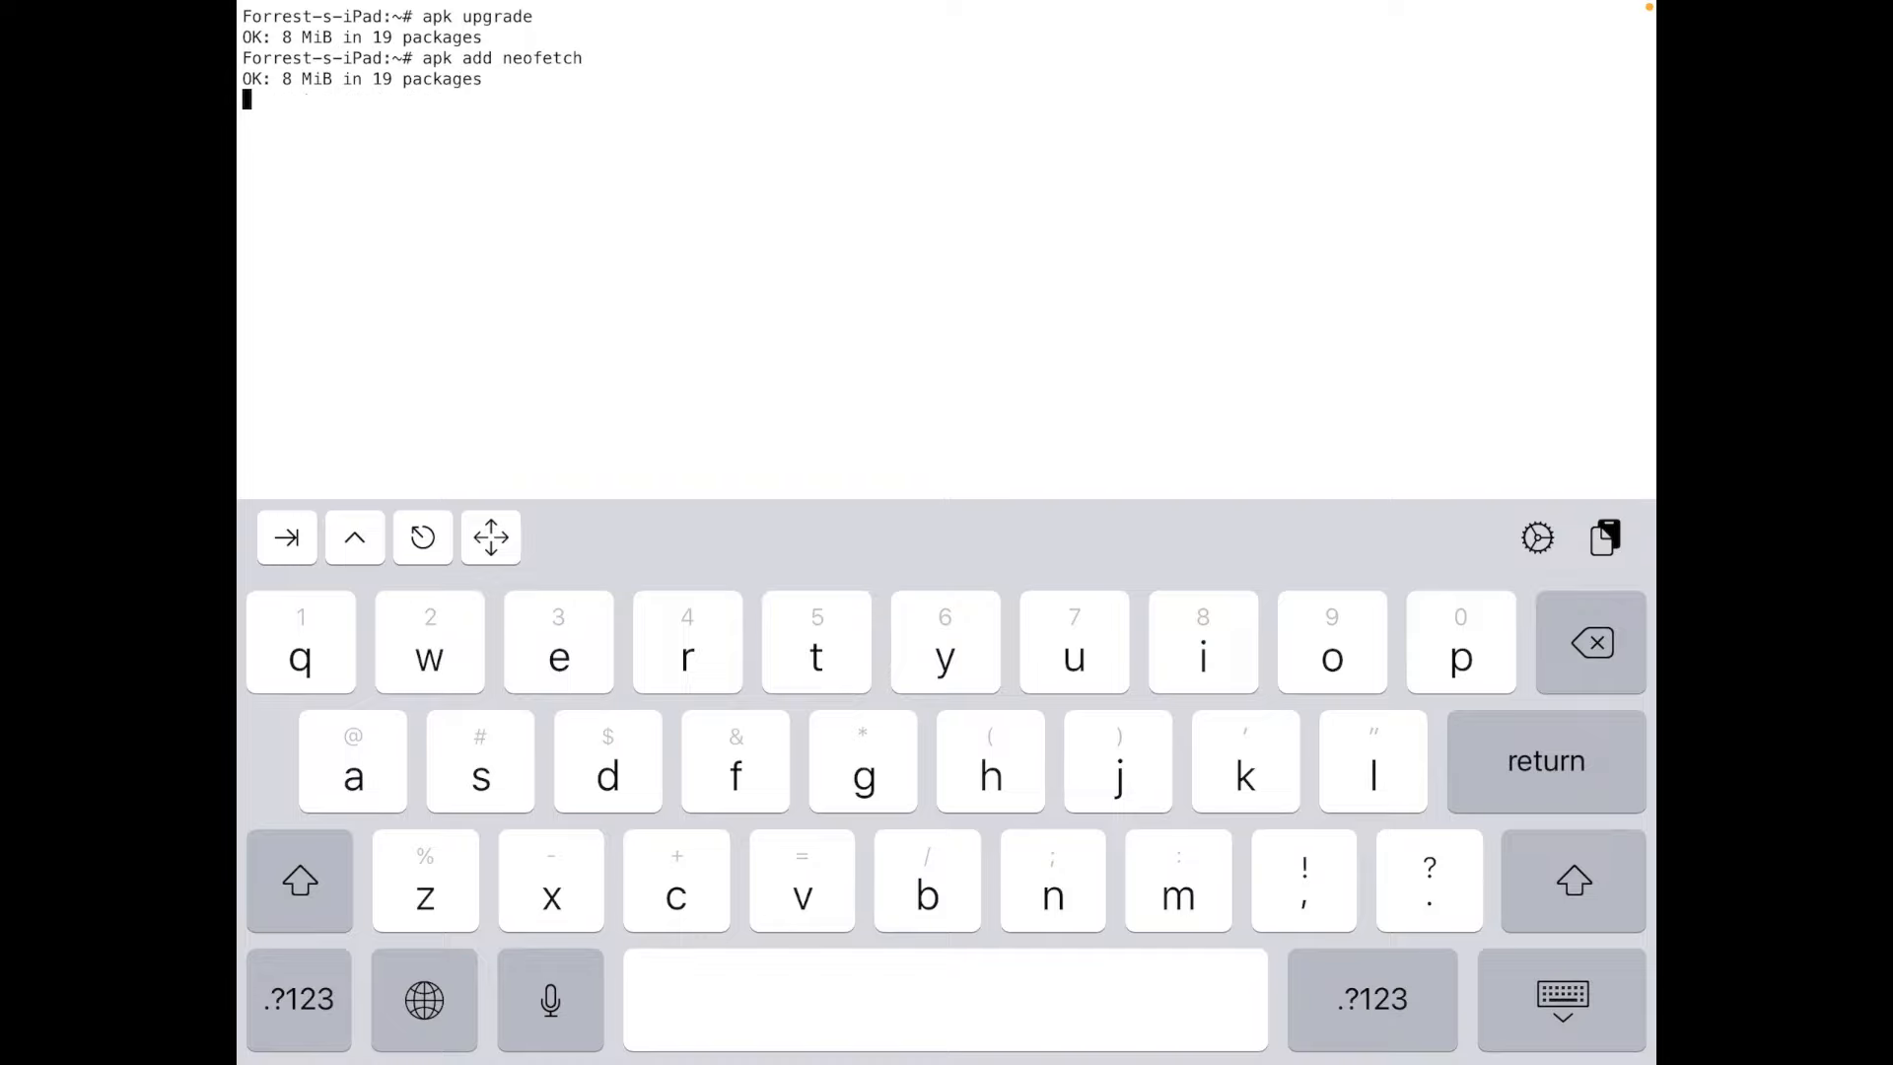
pyautogui.write('neofetch')
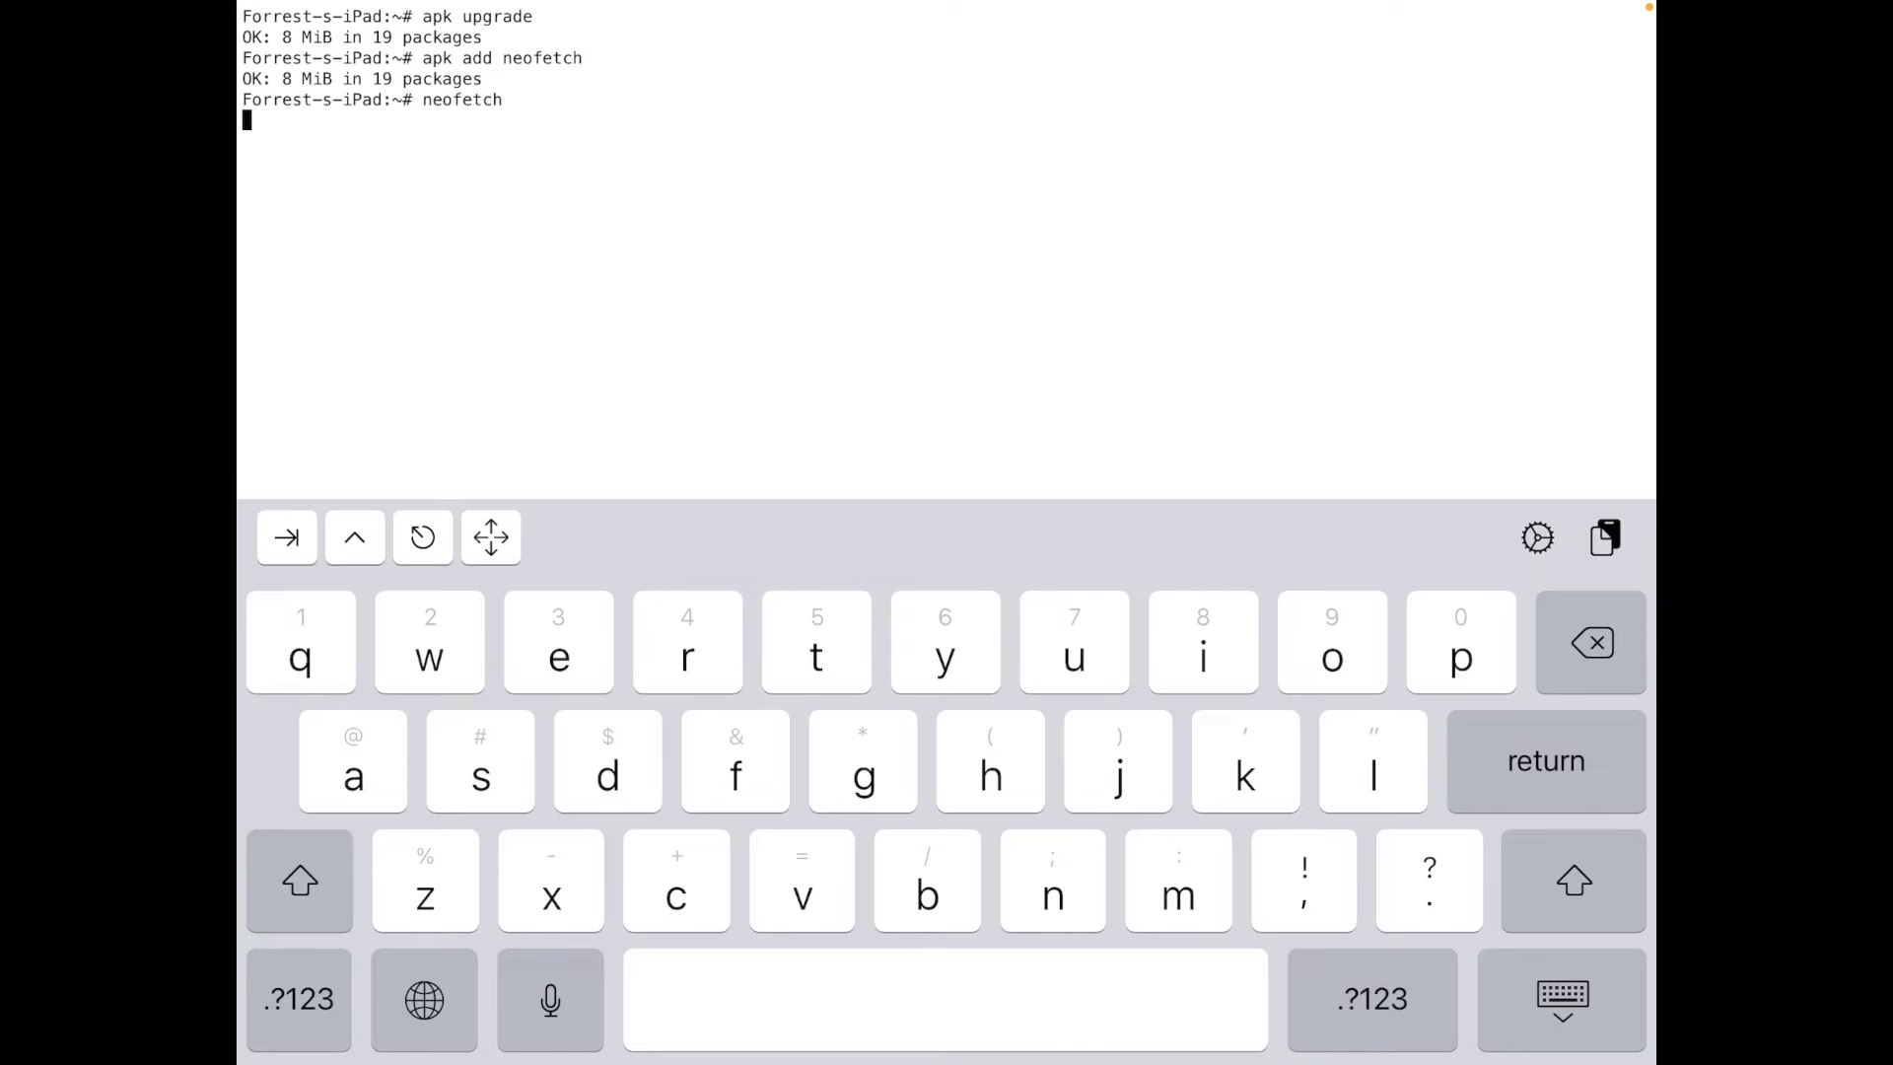
pyautogui.press('return')
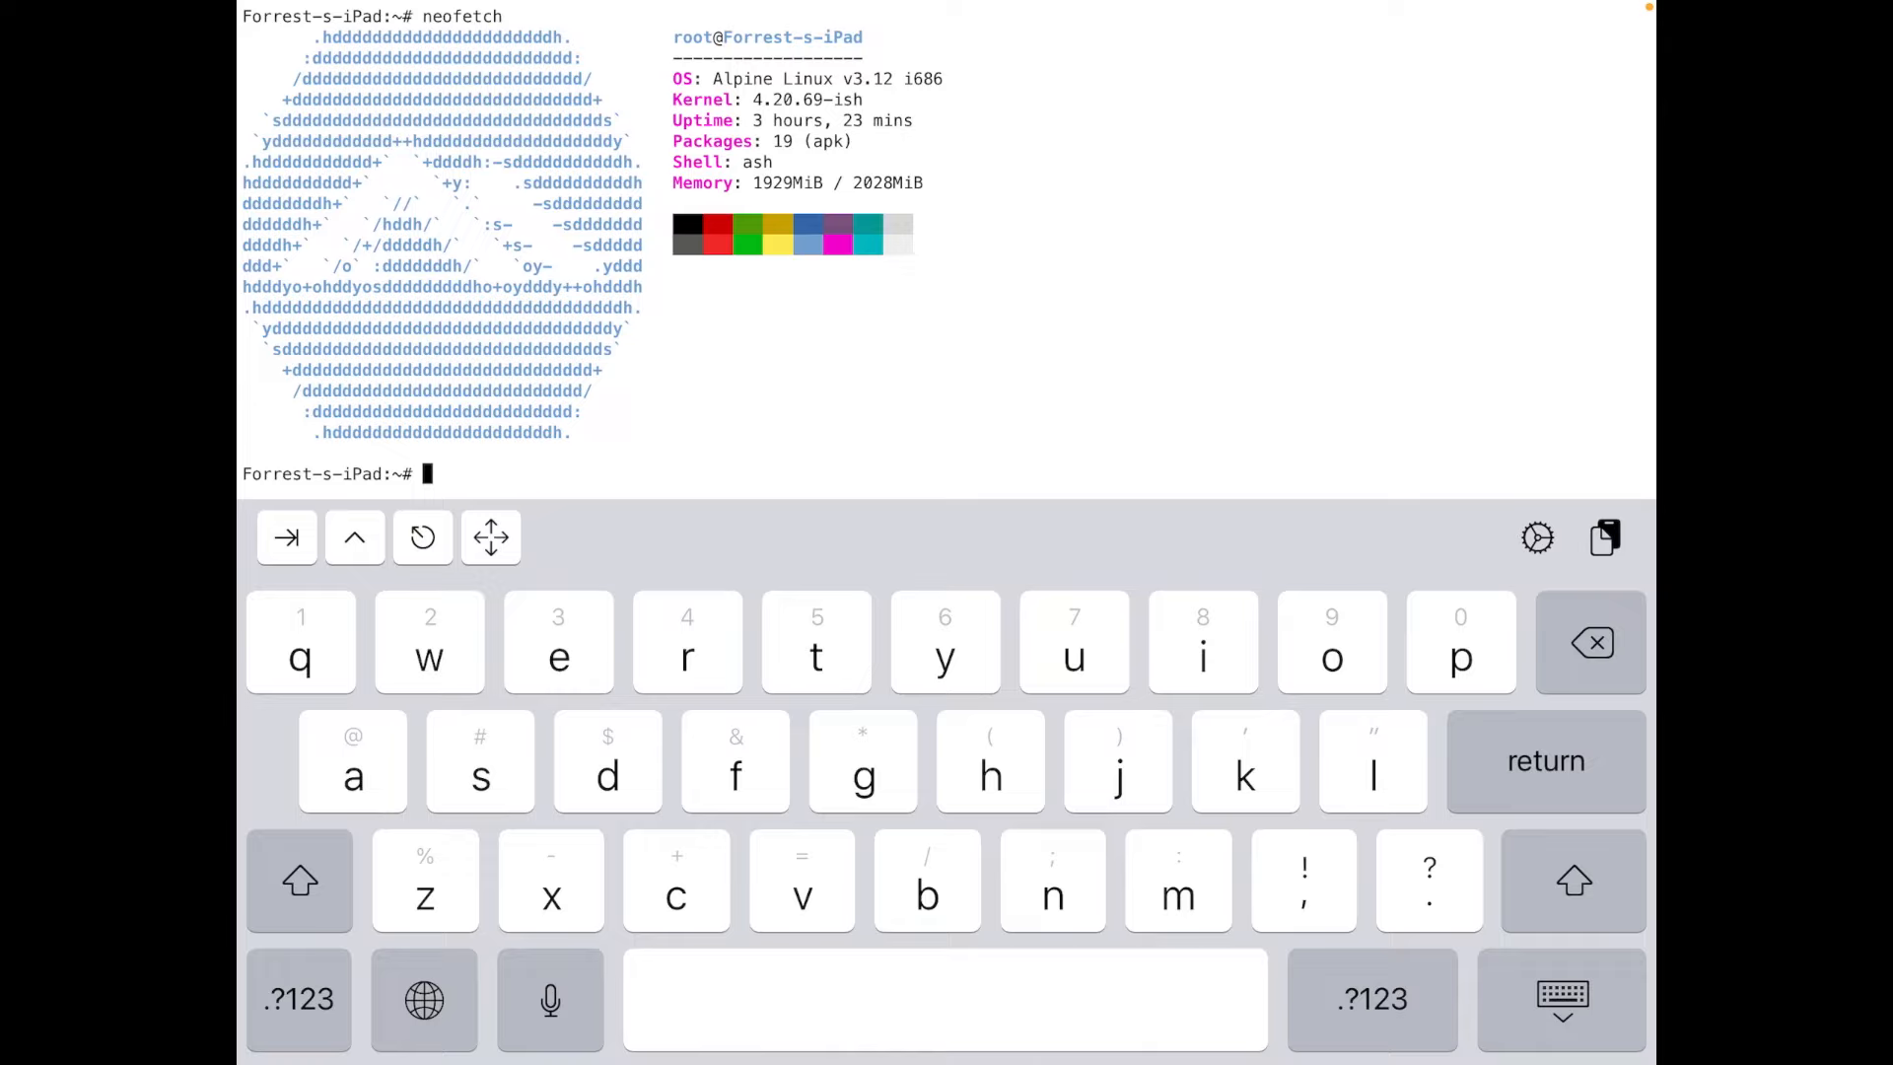
pyautogui.write('ssh p')
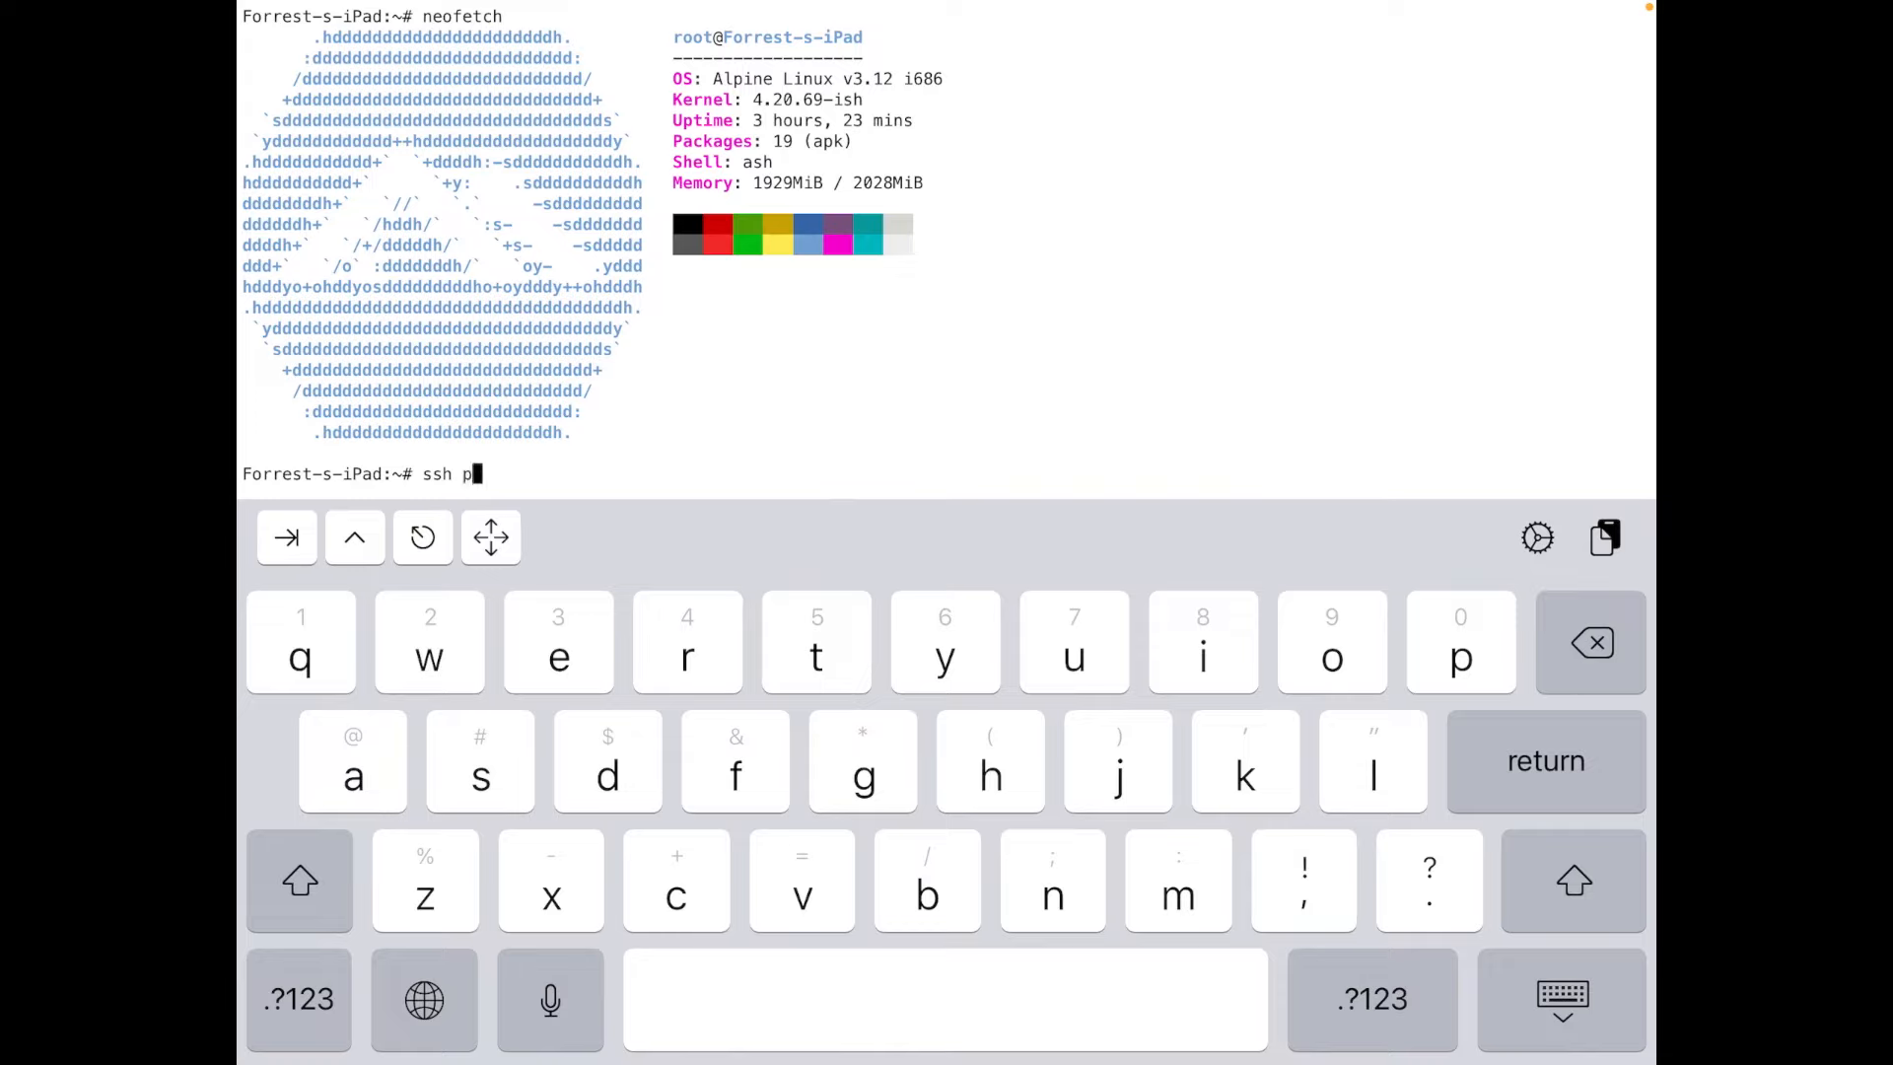
pyautogui.write('i@')
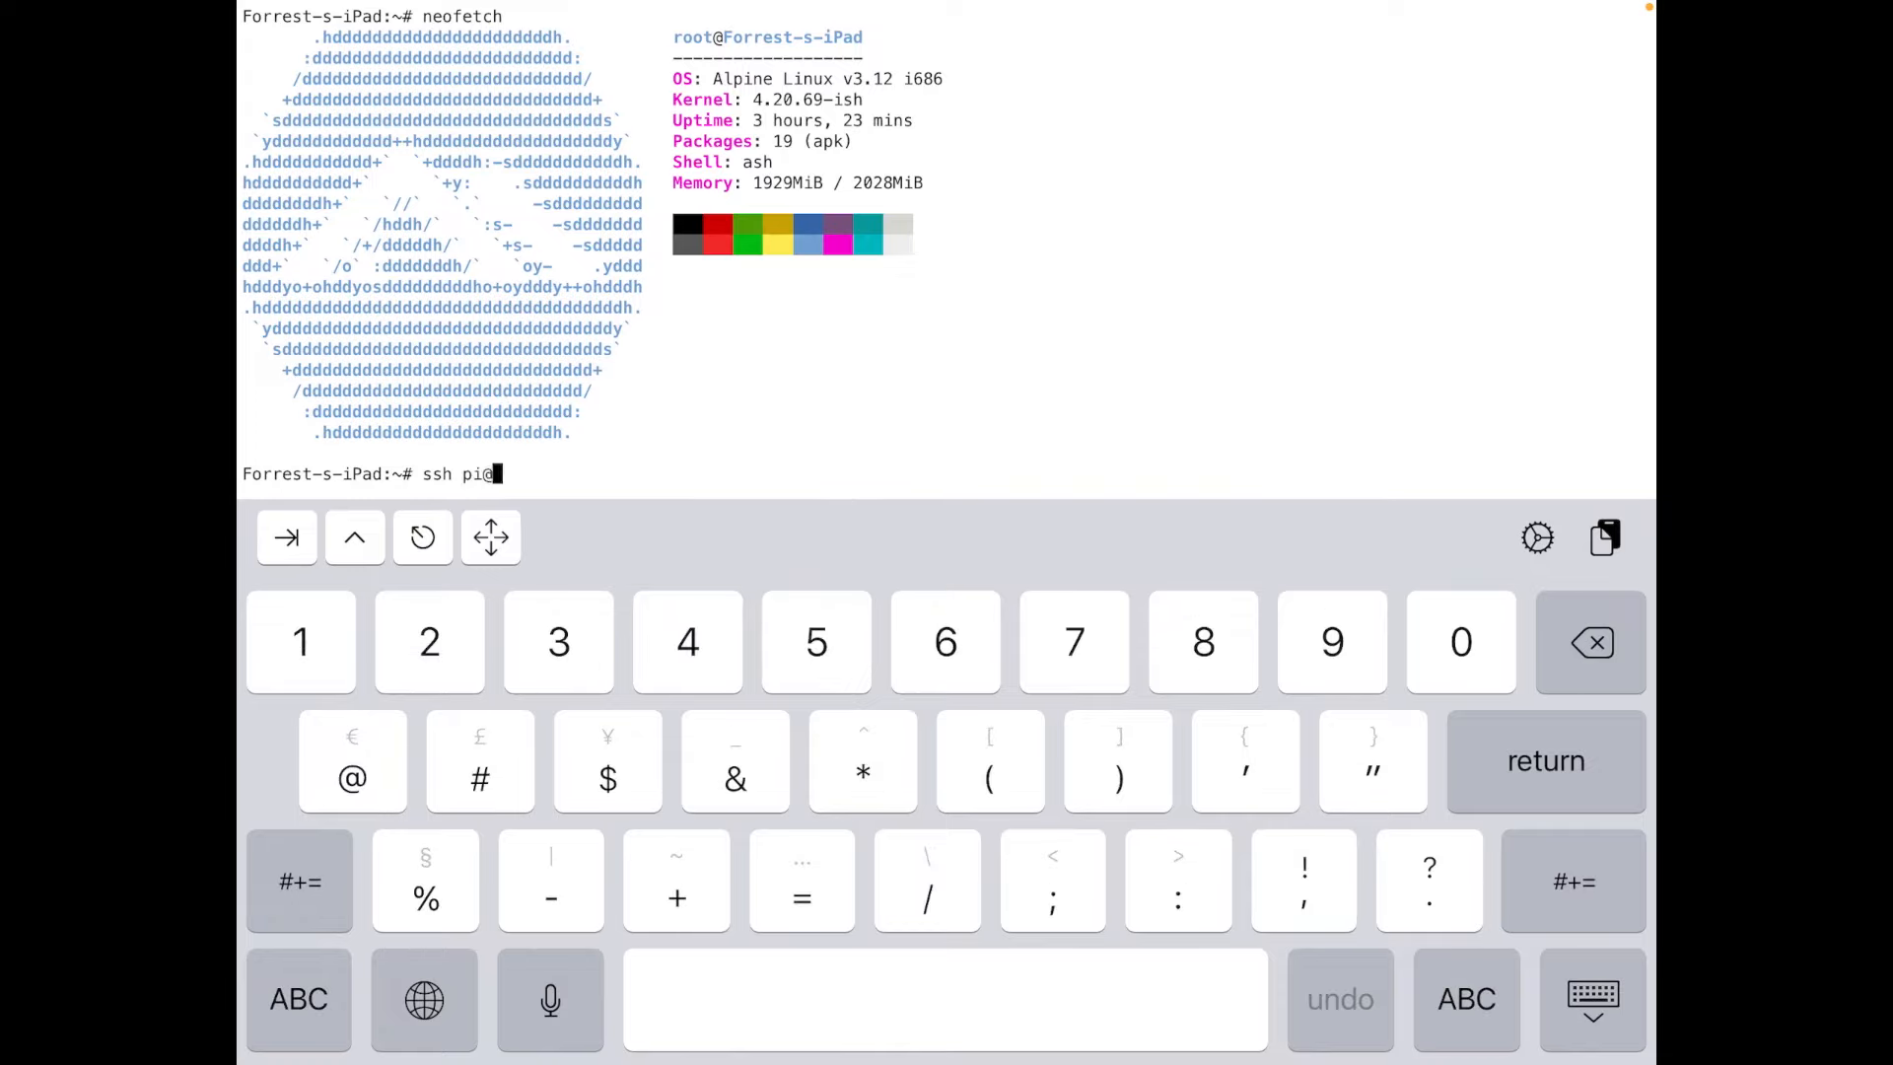
pyautogui.write('192')
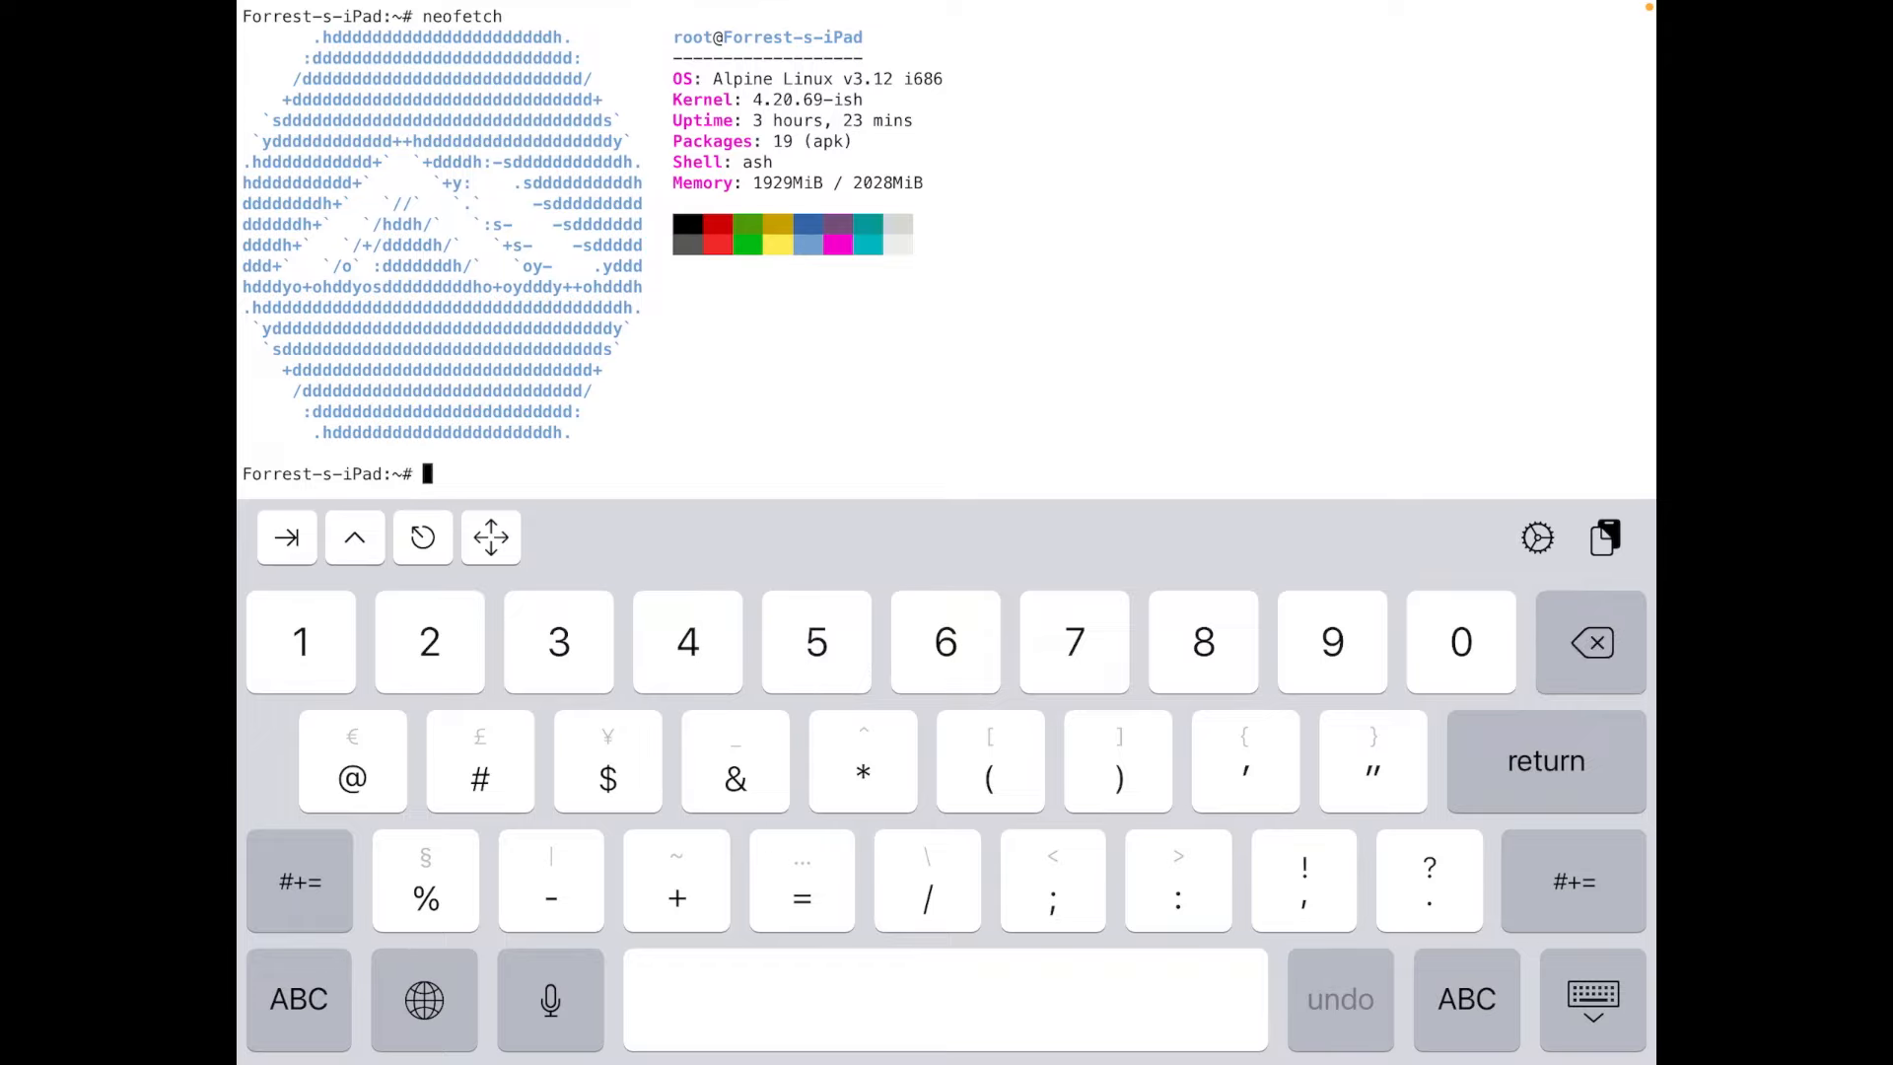
pyautogui.click(298, 998)
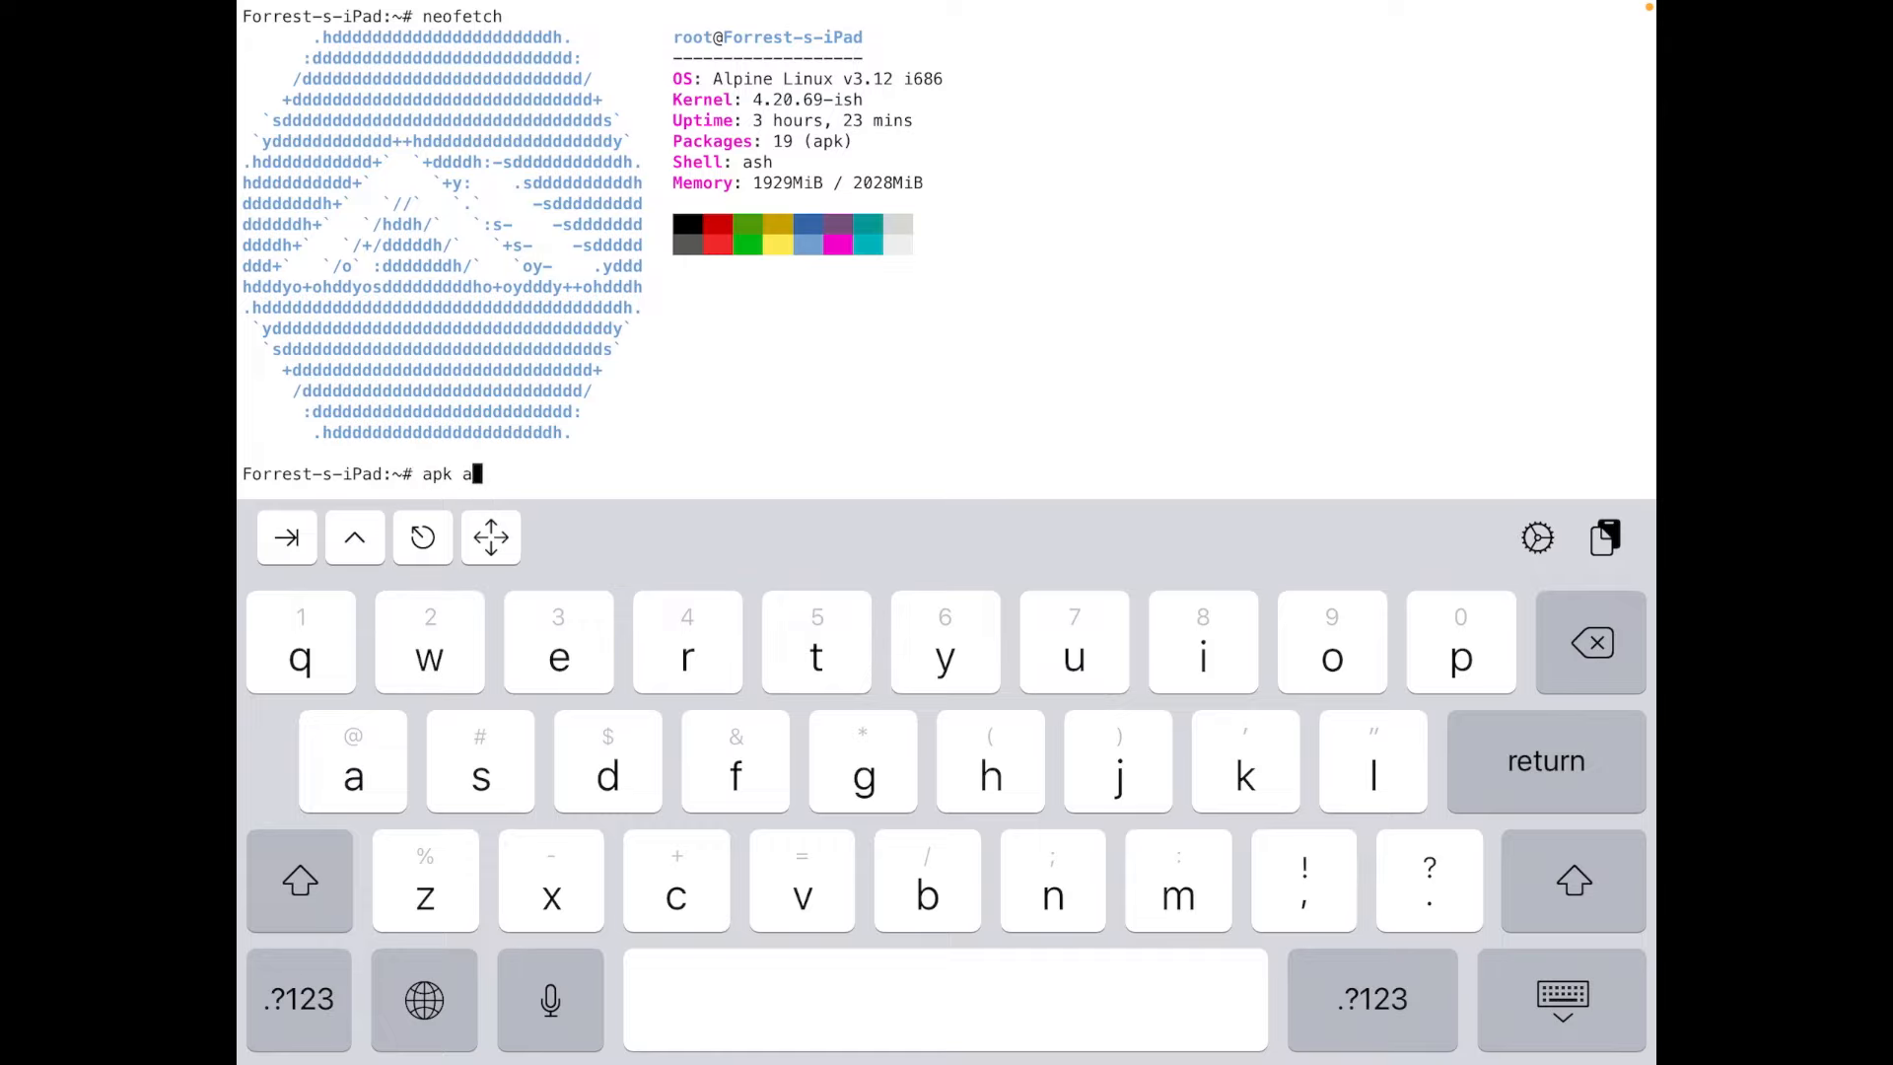
pyautogui.write('dd git')
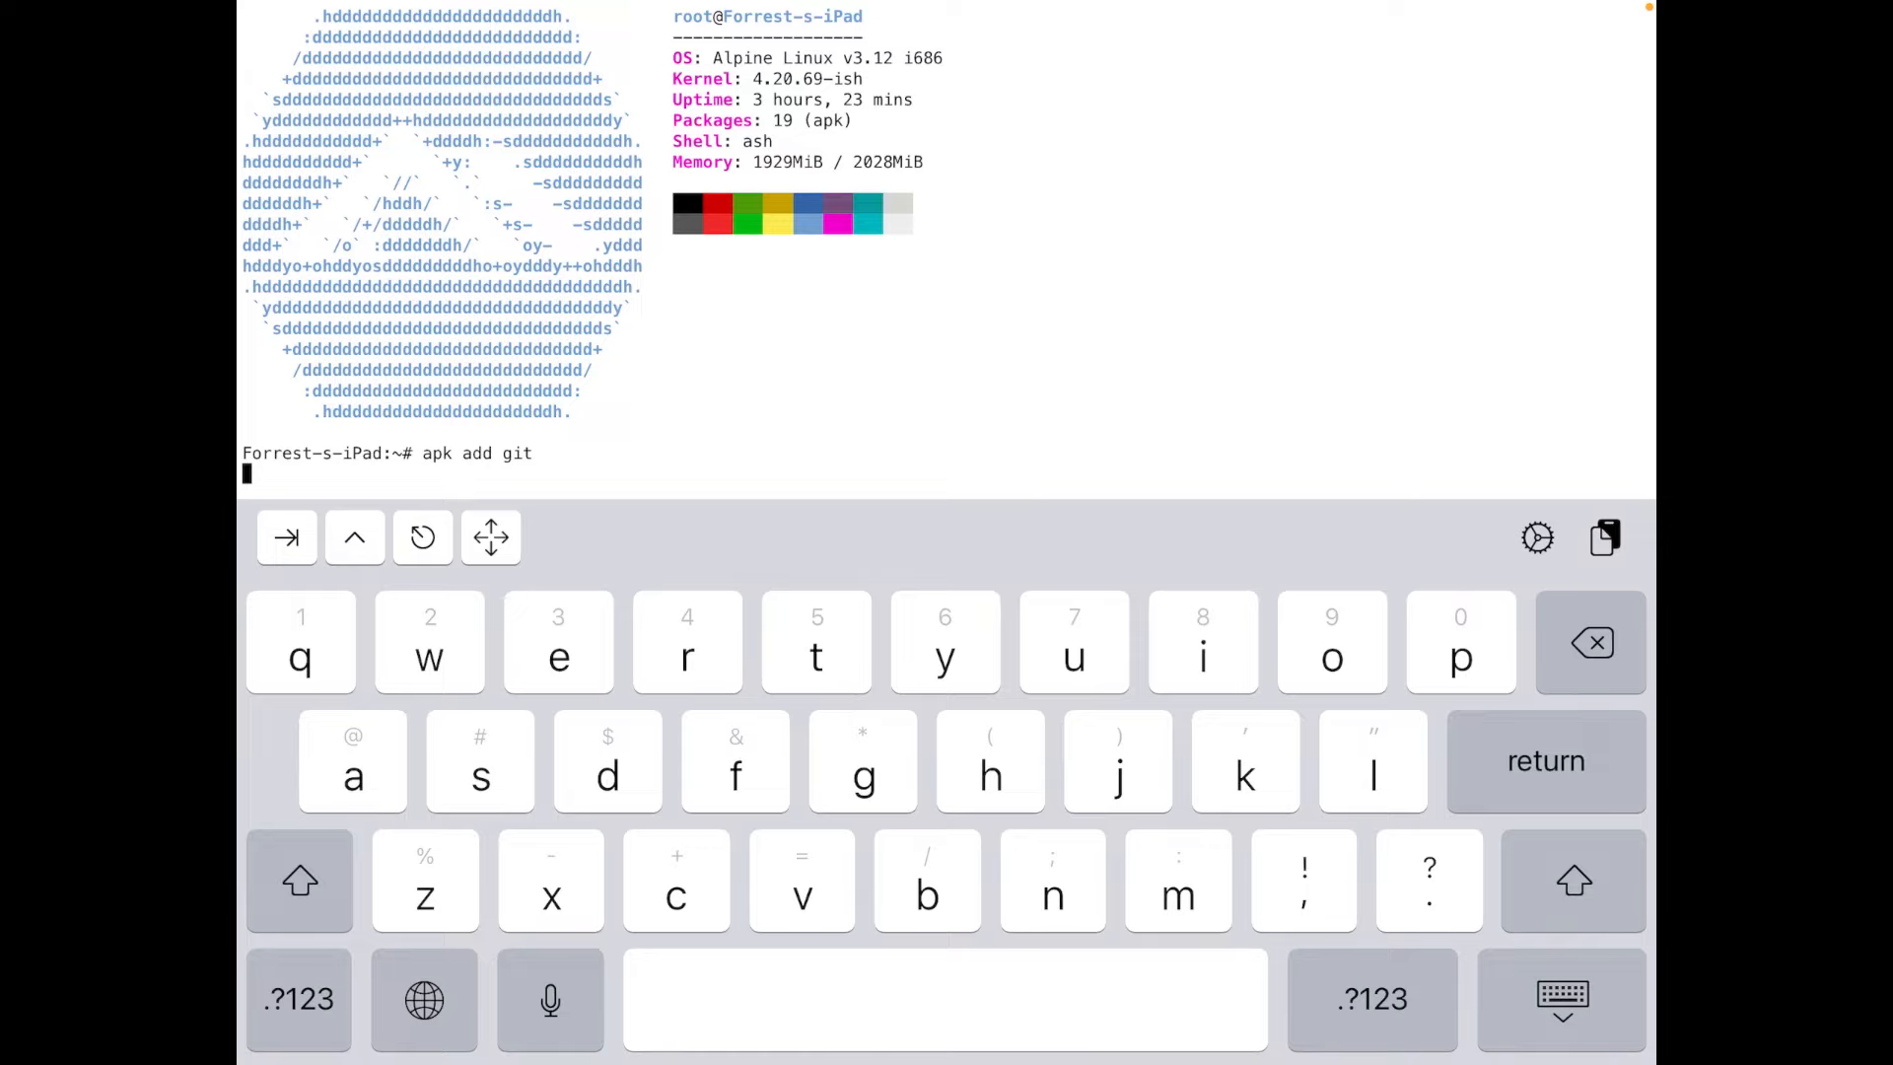
# Run 'apk add git', then 'apk add nano' (OK, 27 packages)
pyautogui.press('Return')
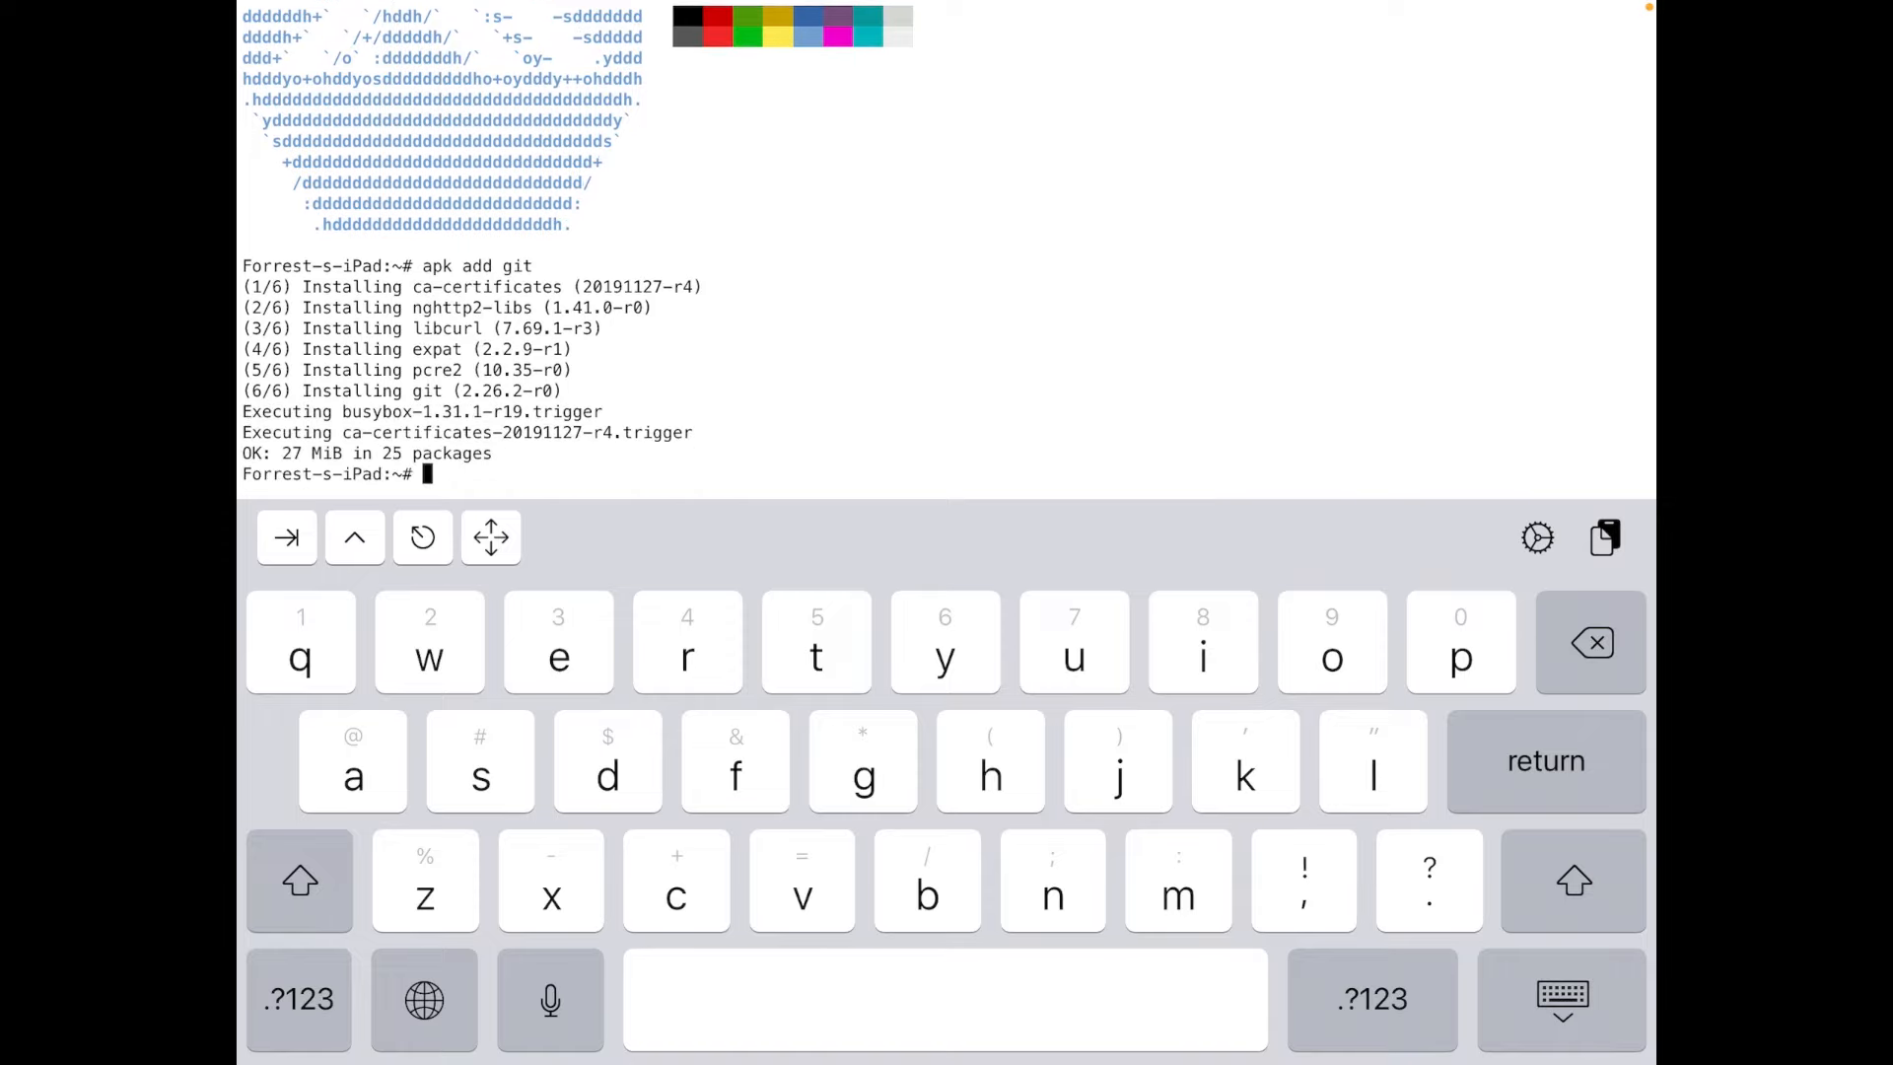
pyautogui.write('apk add nano')
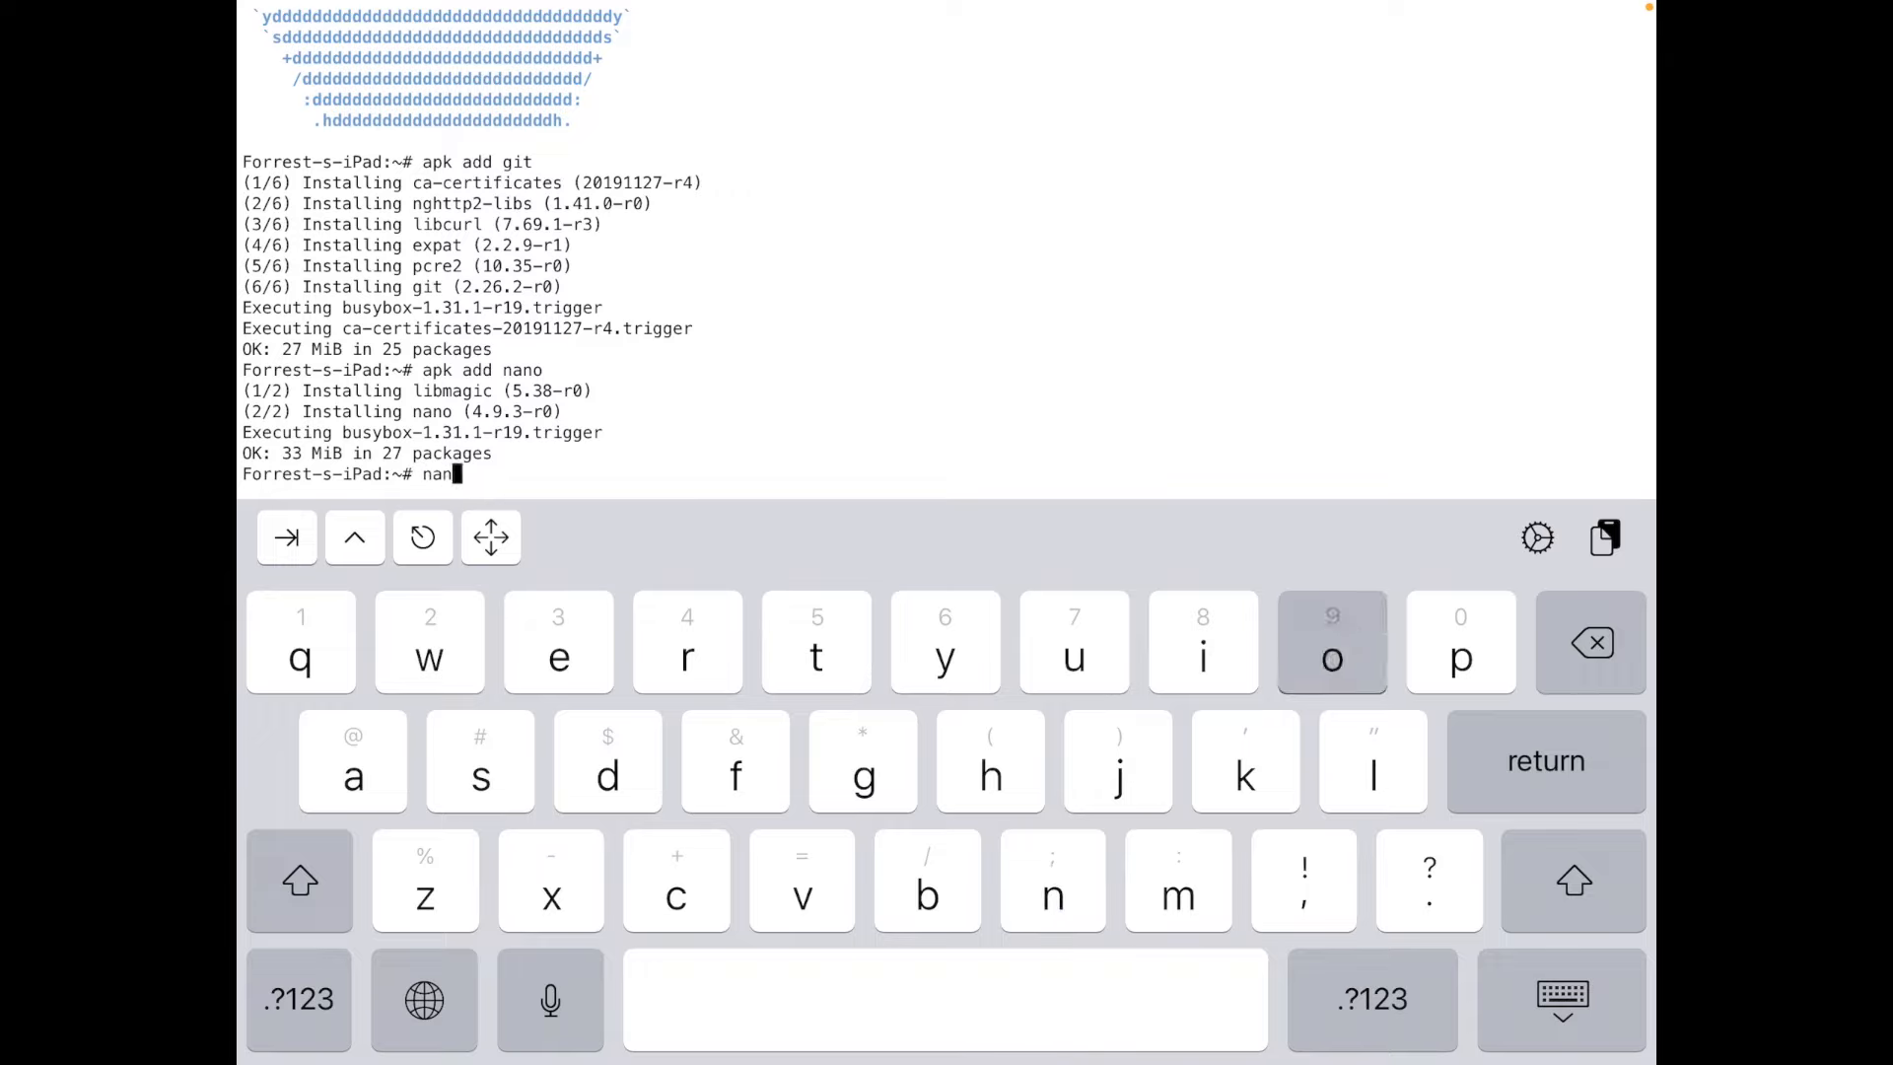
# Run 'nano hi', type test text 'duuejedhdhdh', exit and reopen a fresh Alpine prompt
pyautogui.write('i')
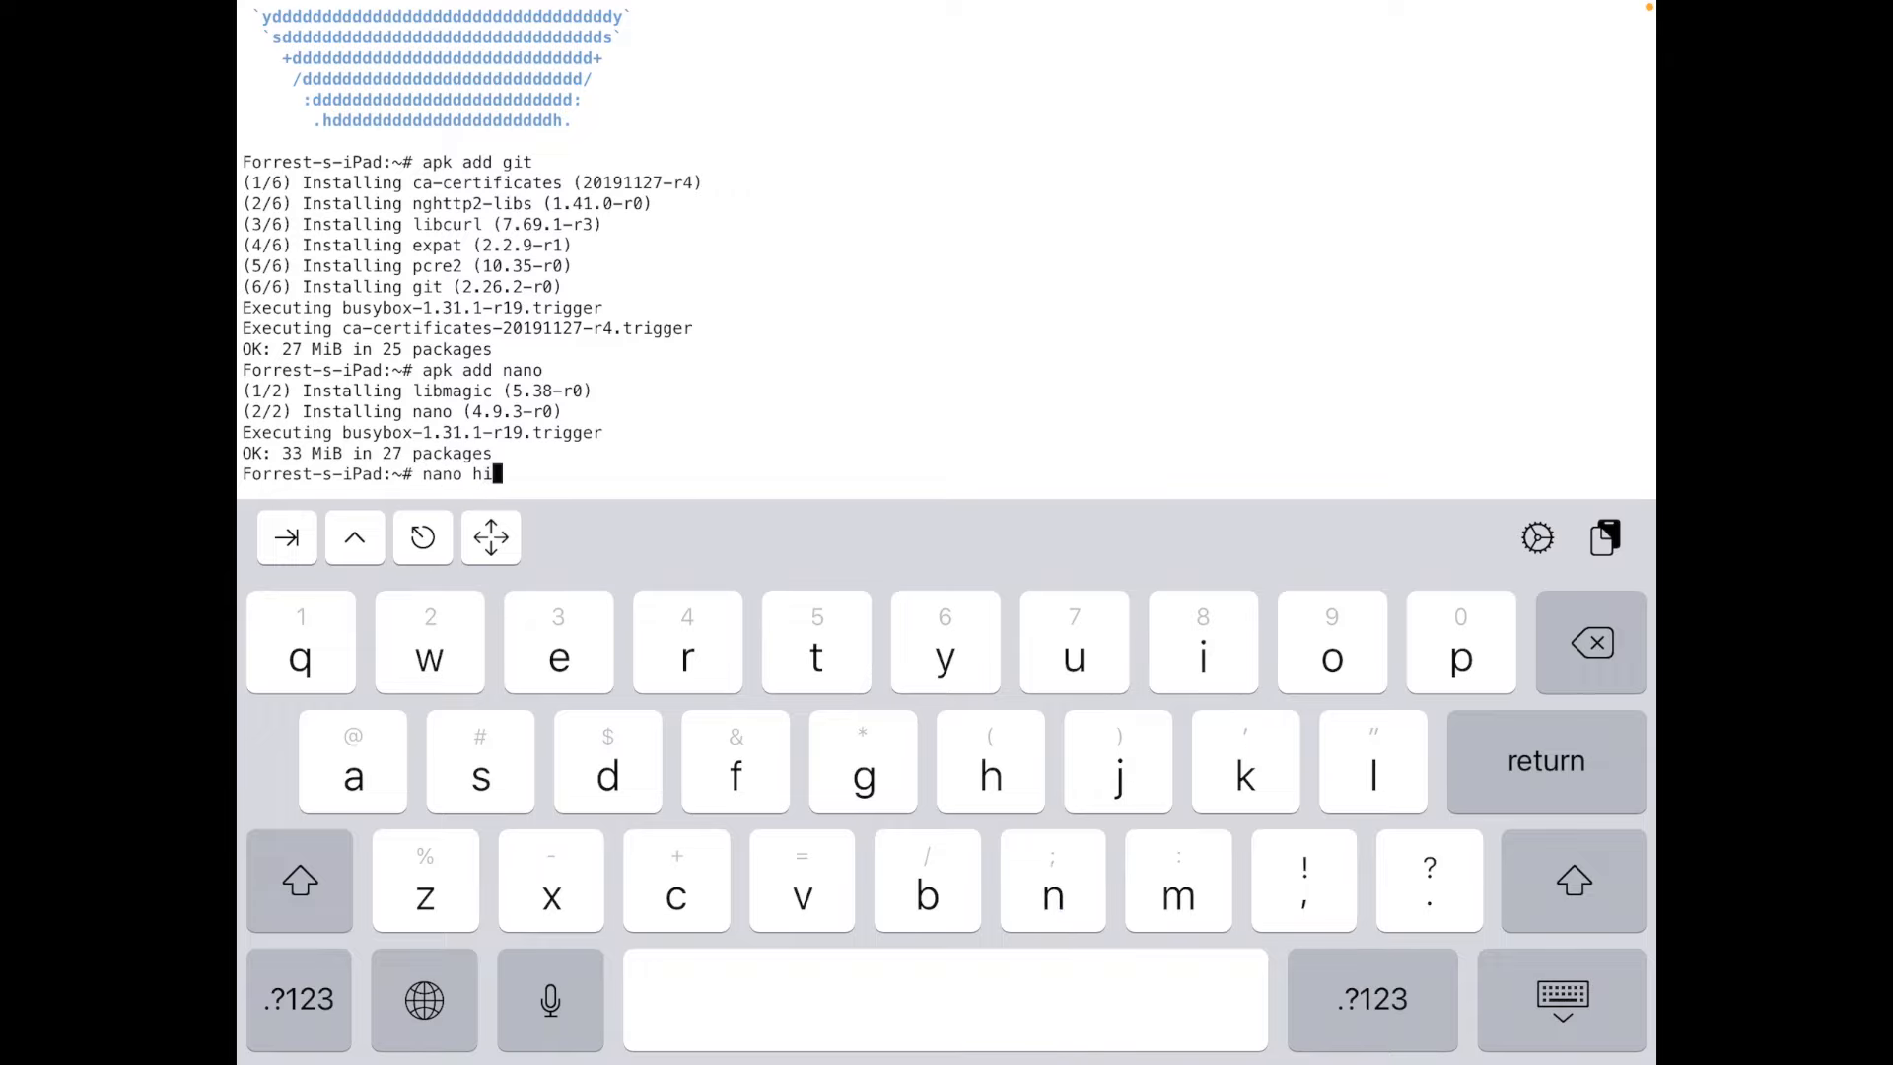
pyautogui.press('return')
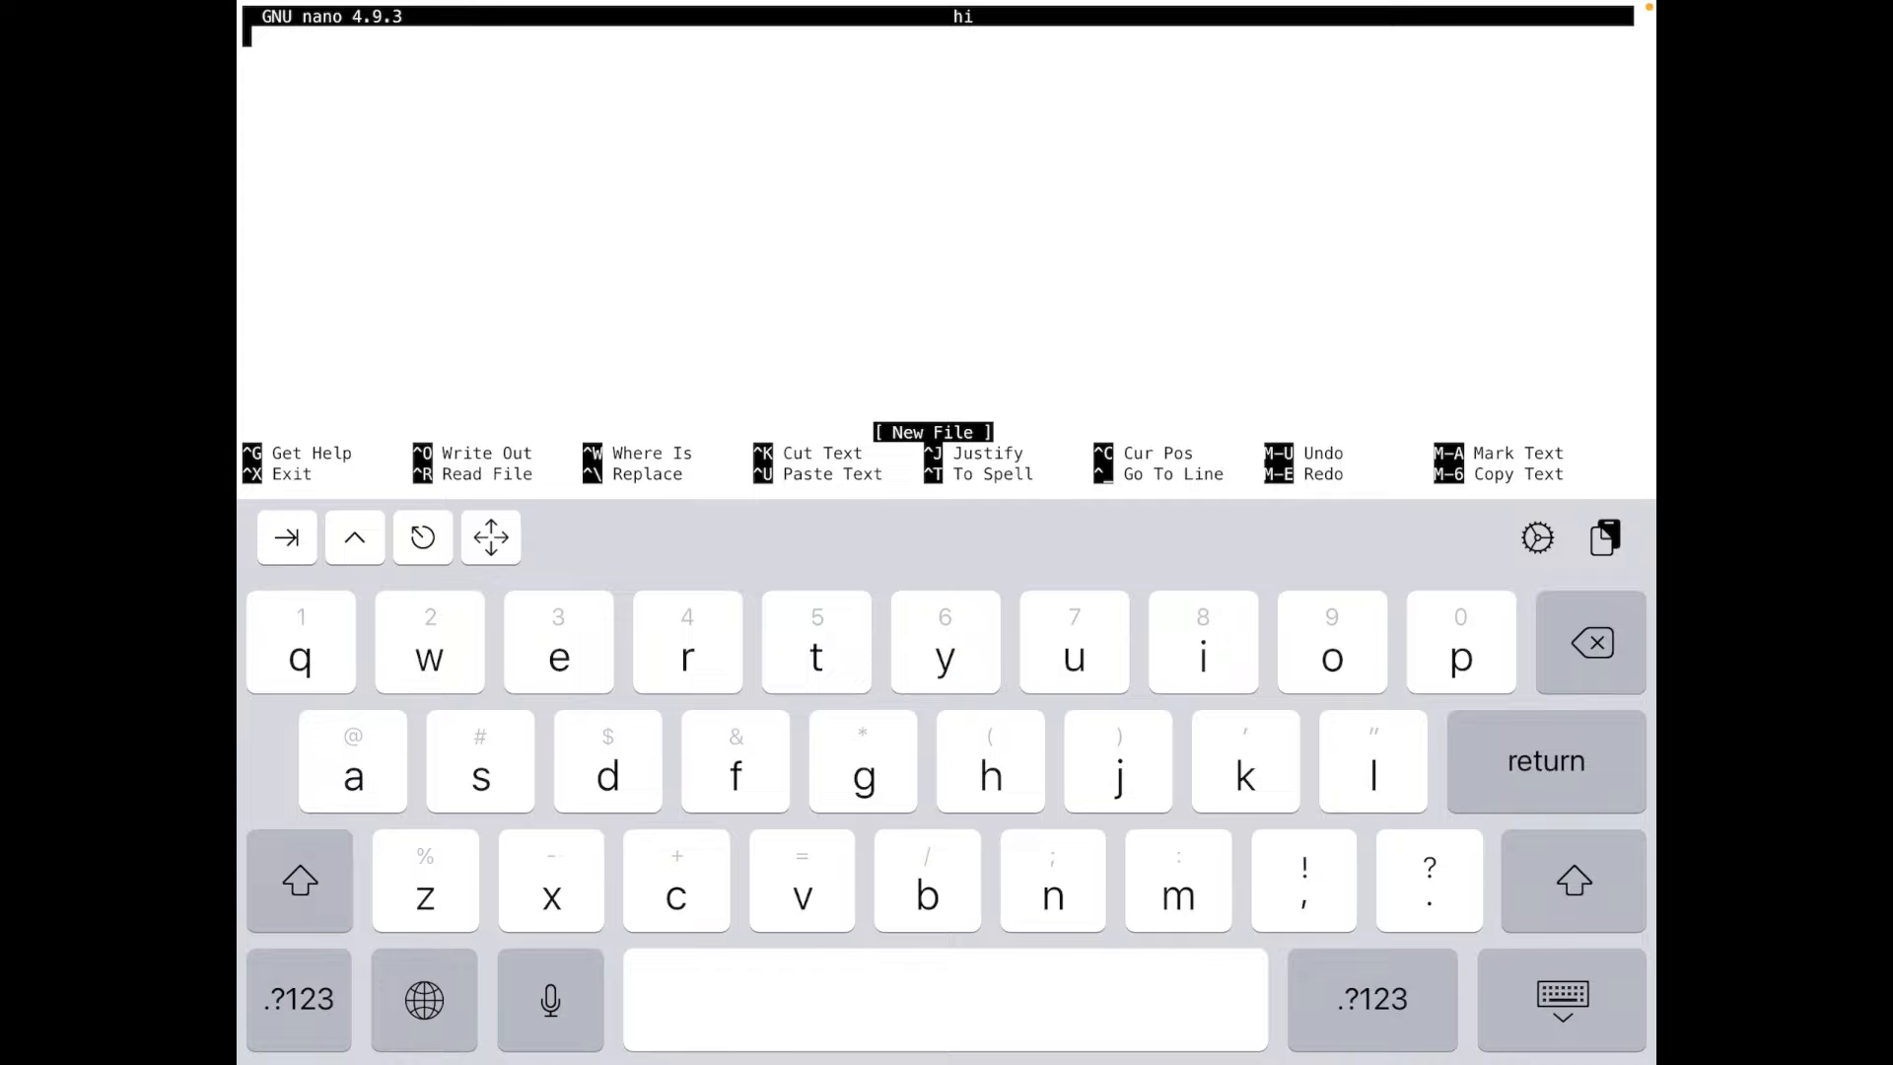
pyautogui.write('duuejedhdhdh')
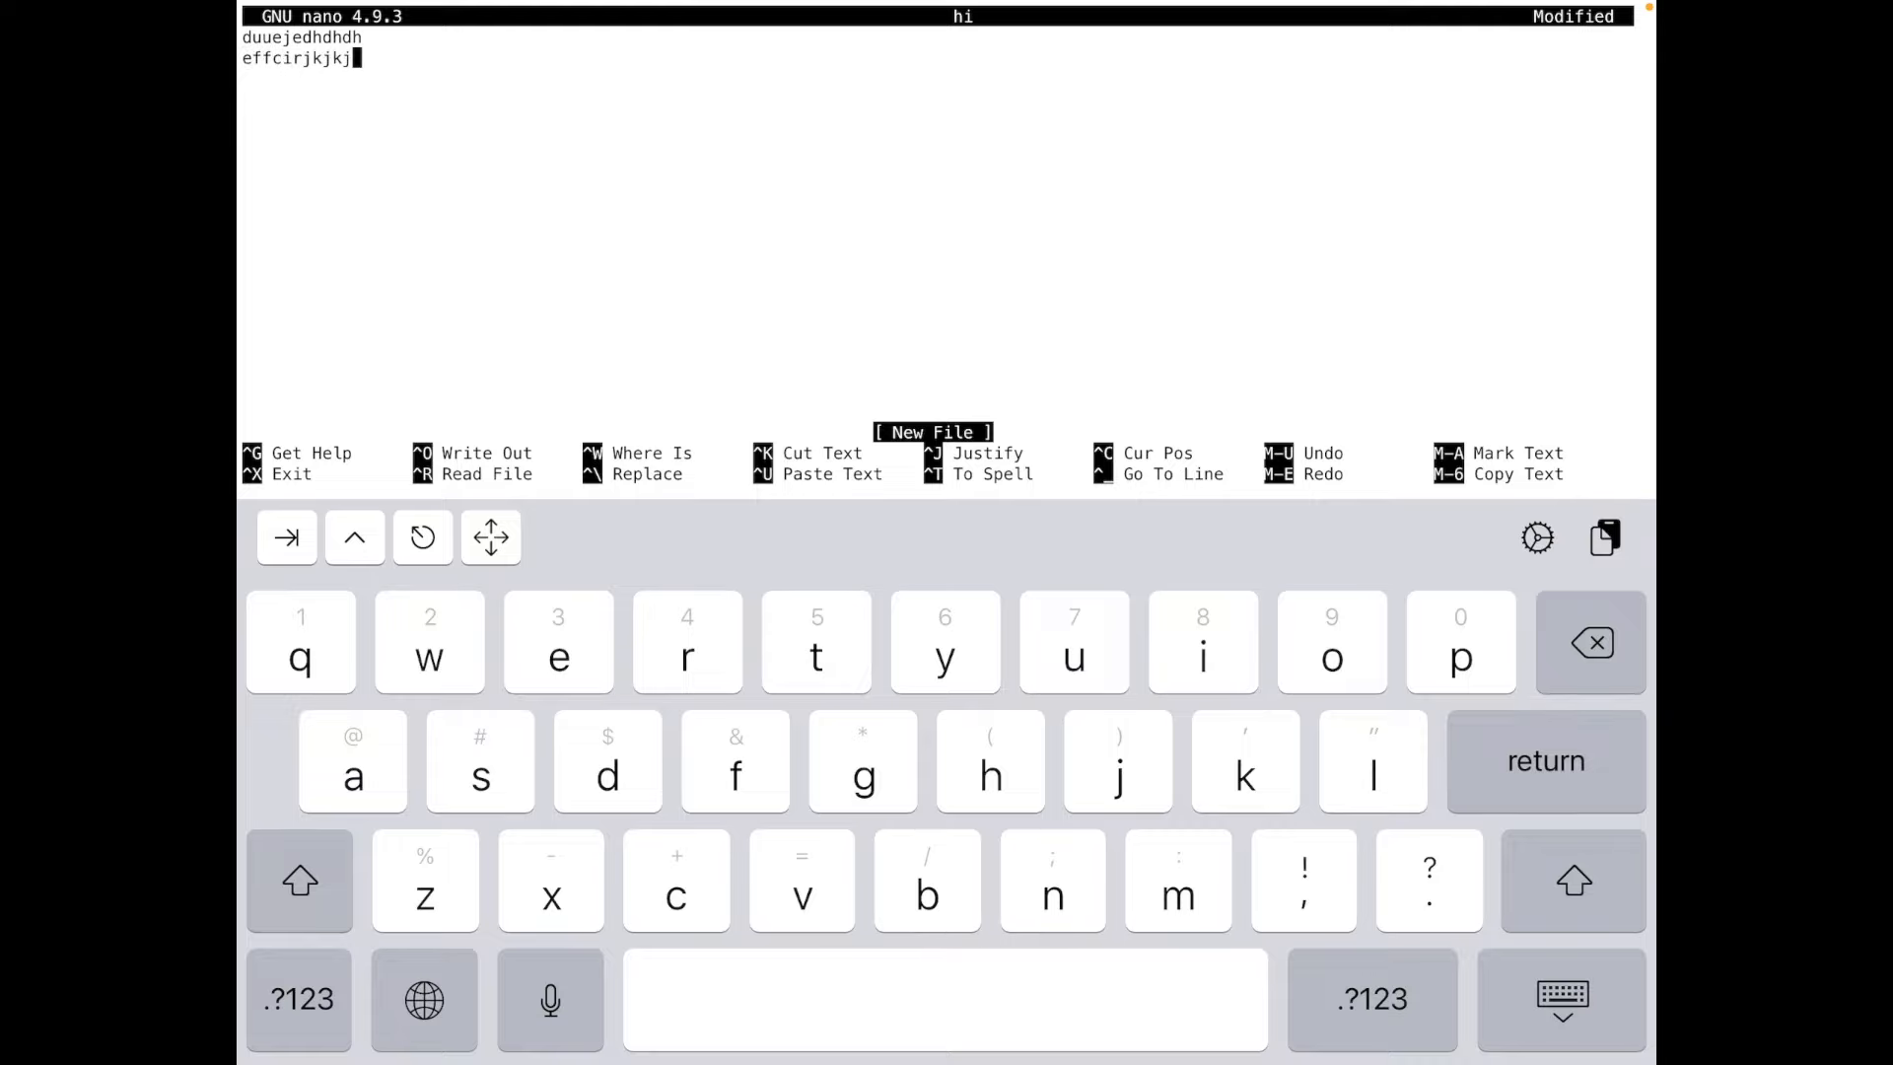
pyautogui.click(491, 536)
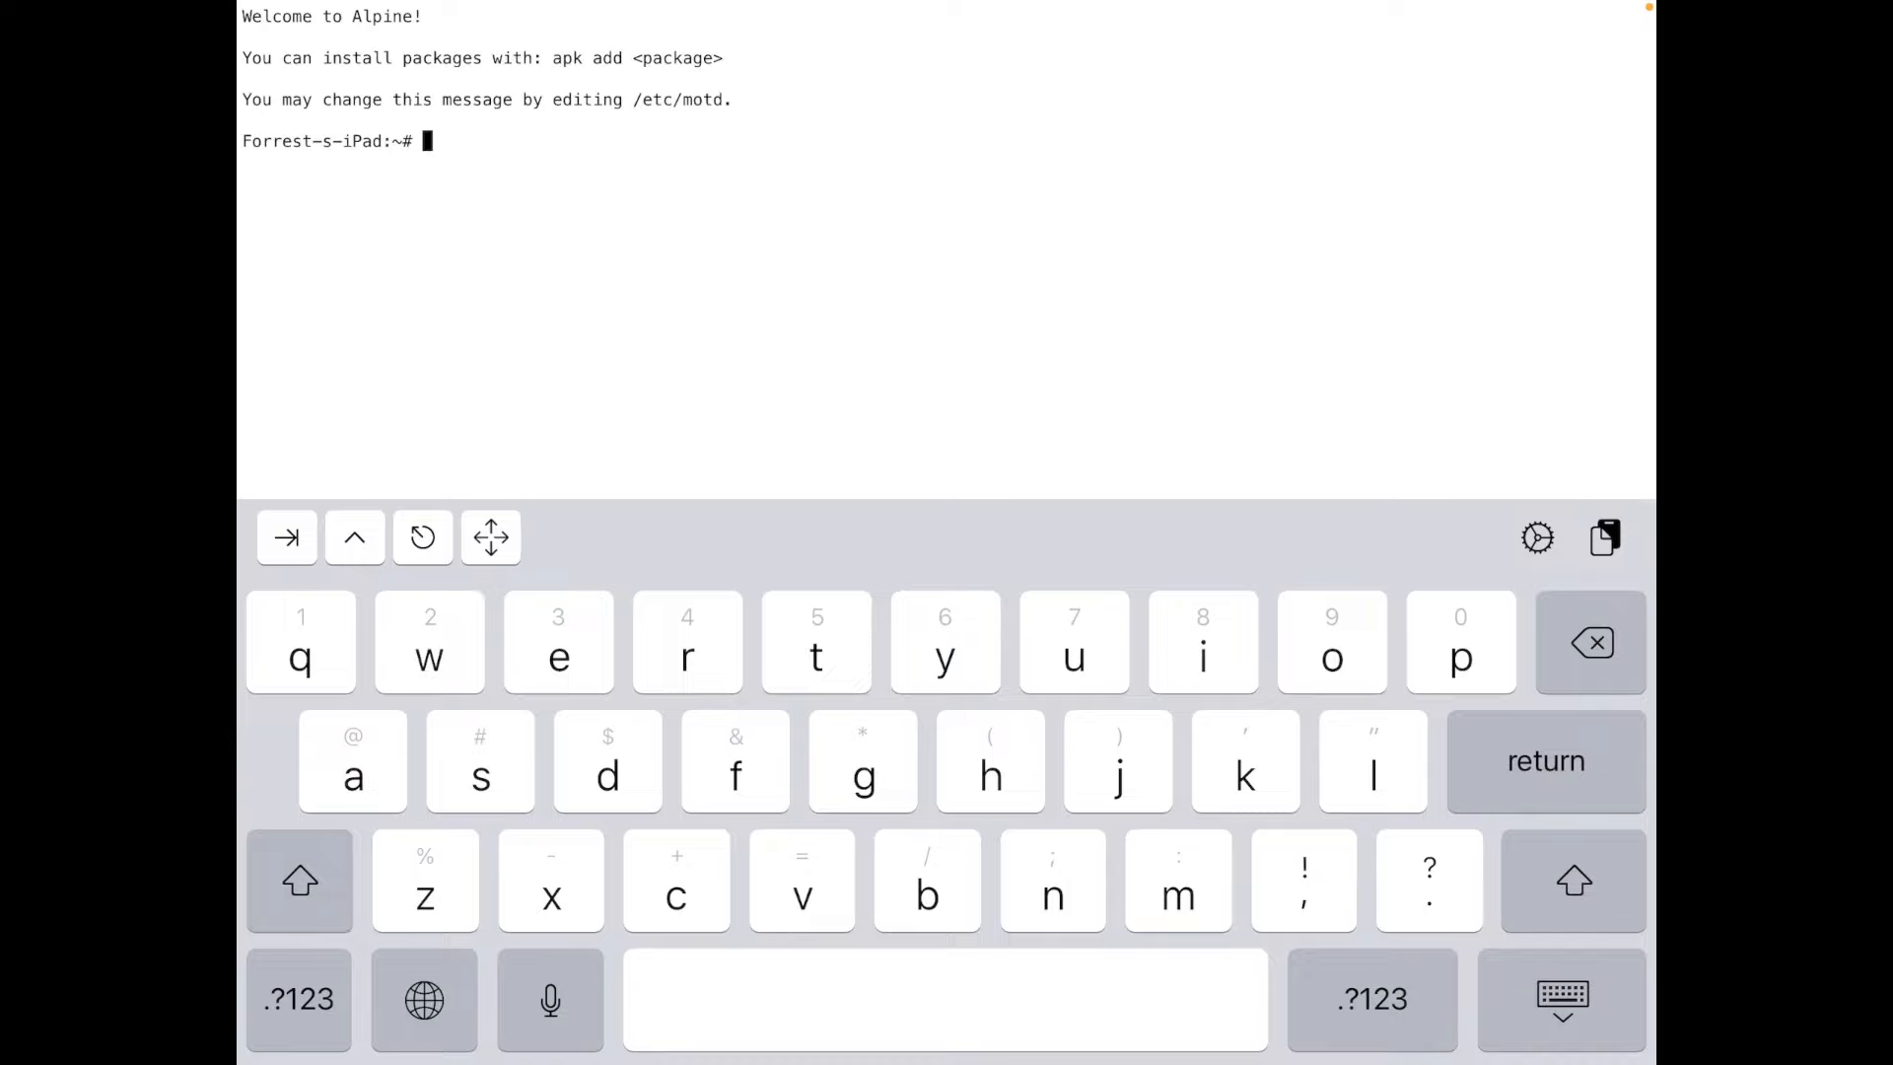
# Run 'apk add figlet' (OK, 28 packages) and begin a figlet command with 'hi viewe'
pyautogui.write('apk')
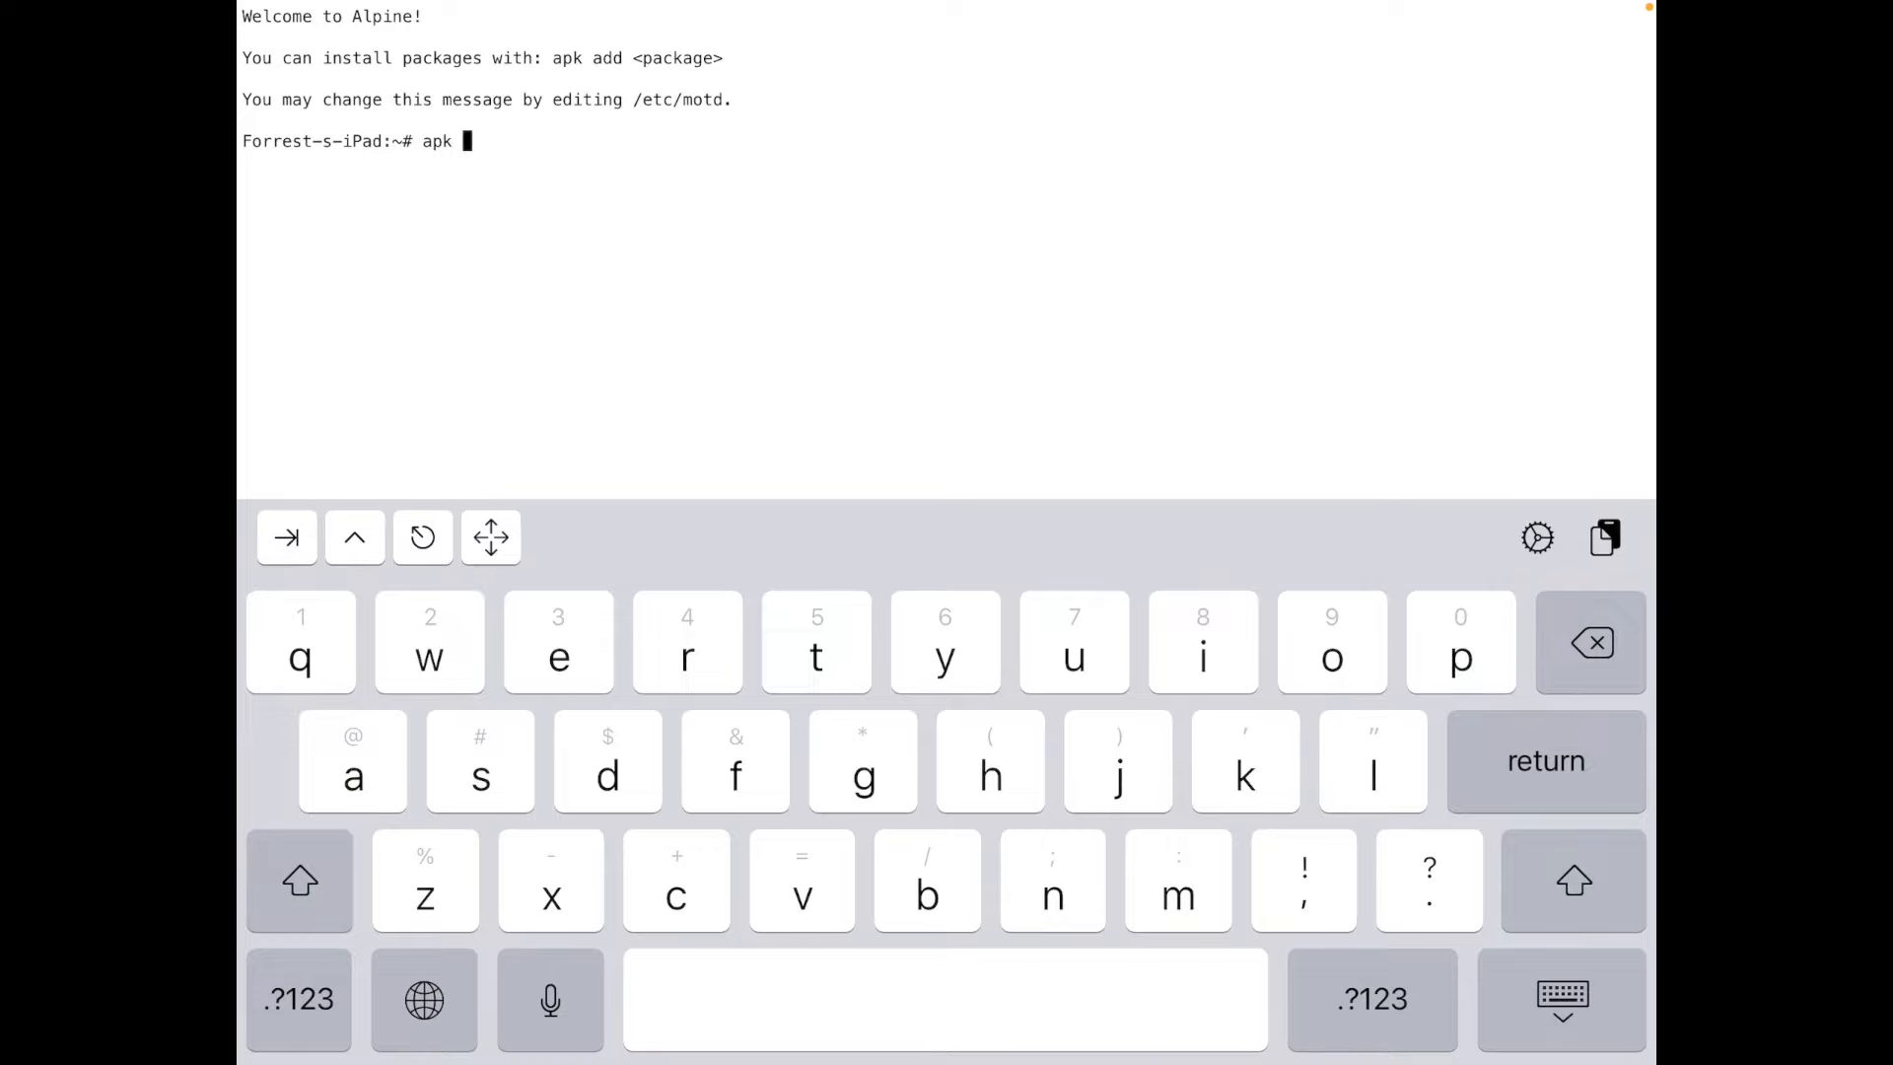
pyautogui.write('add figlet')
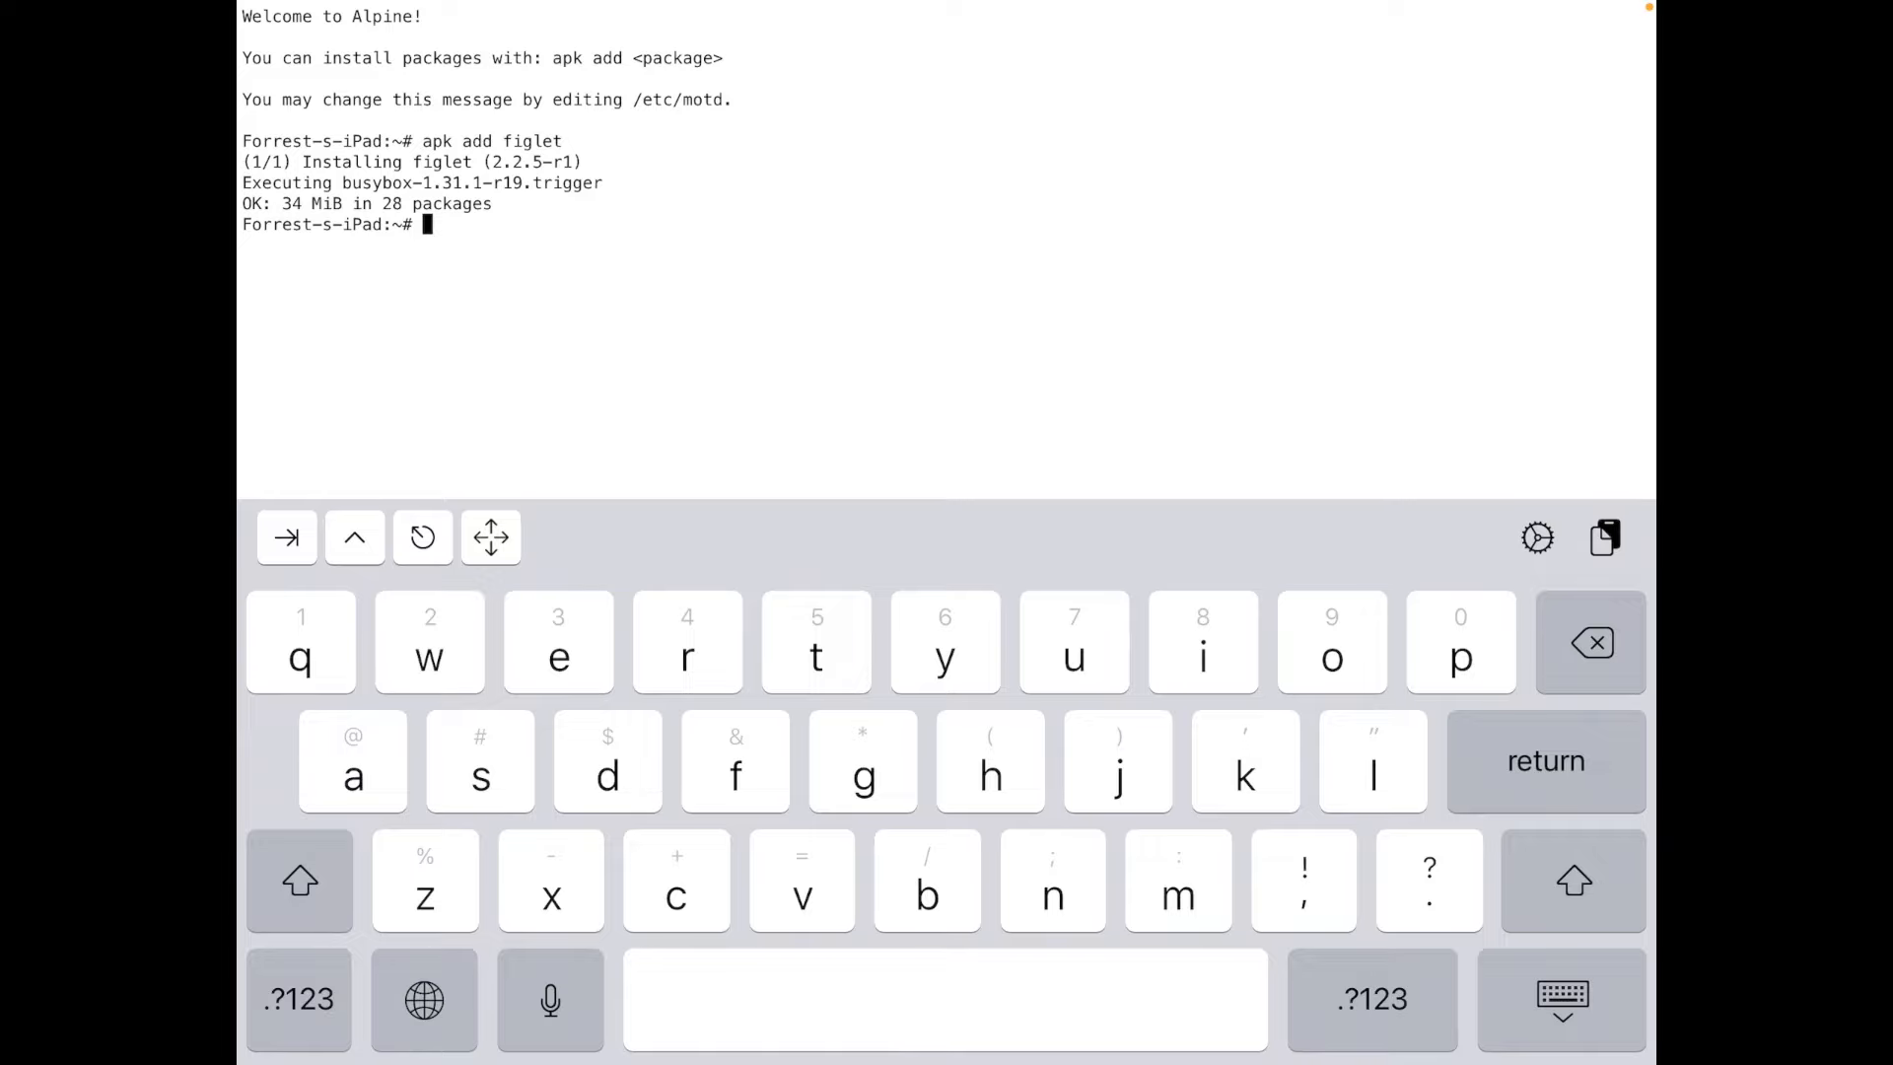
pyautogui.write('ap')
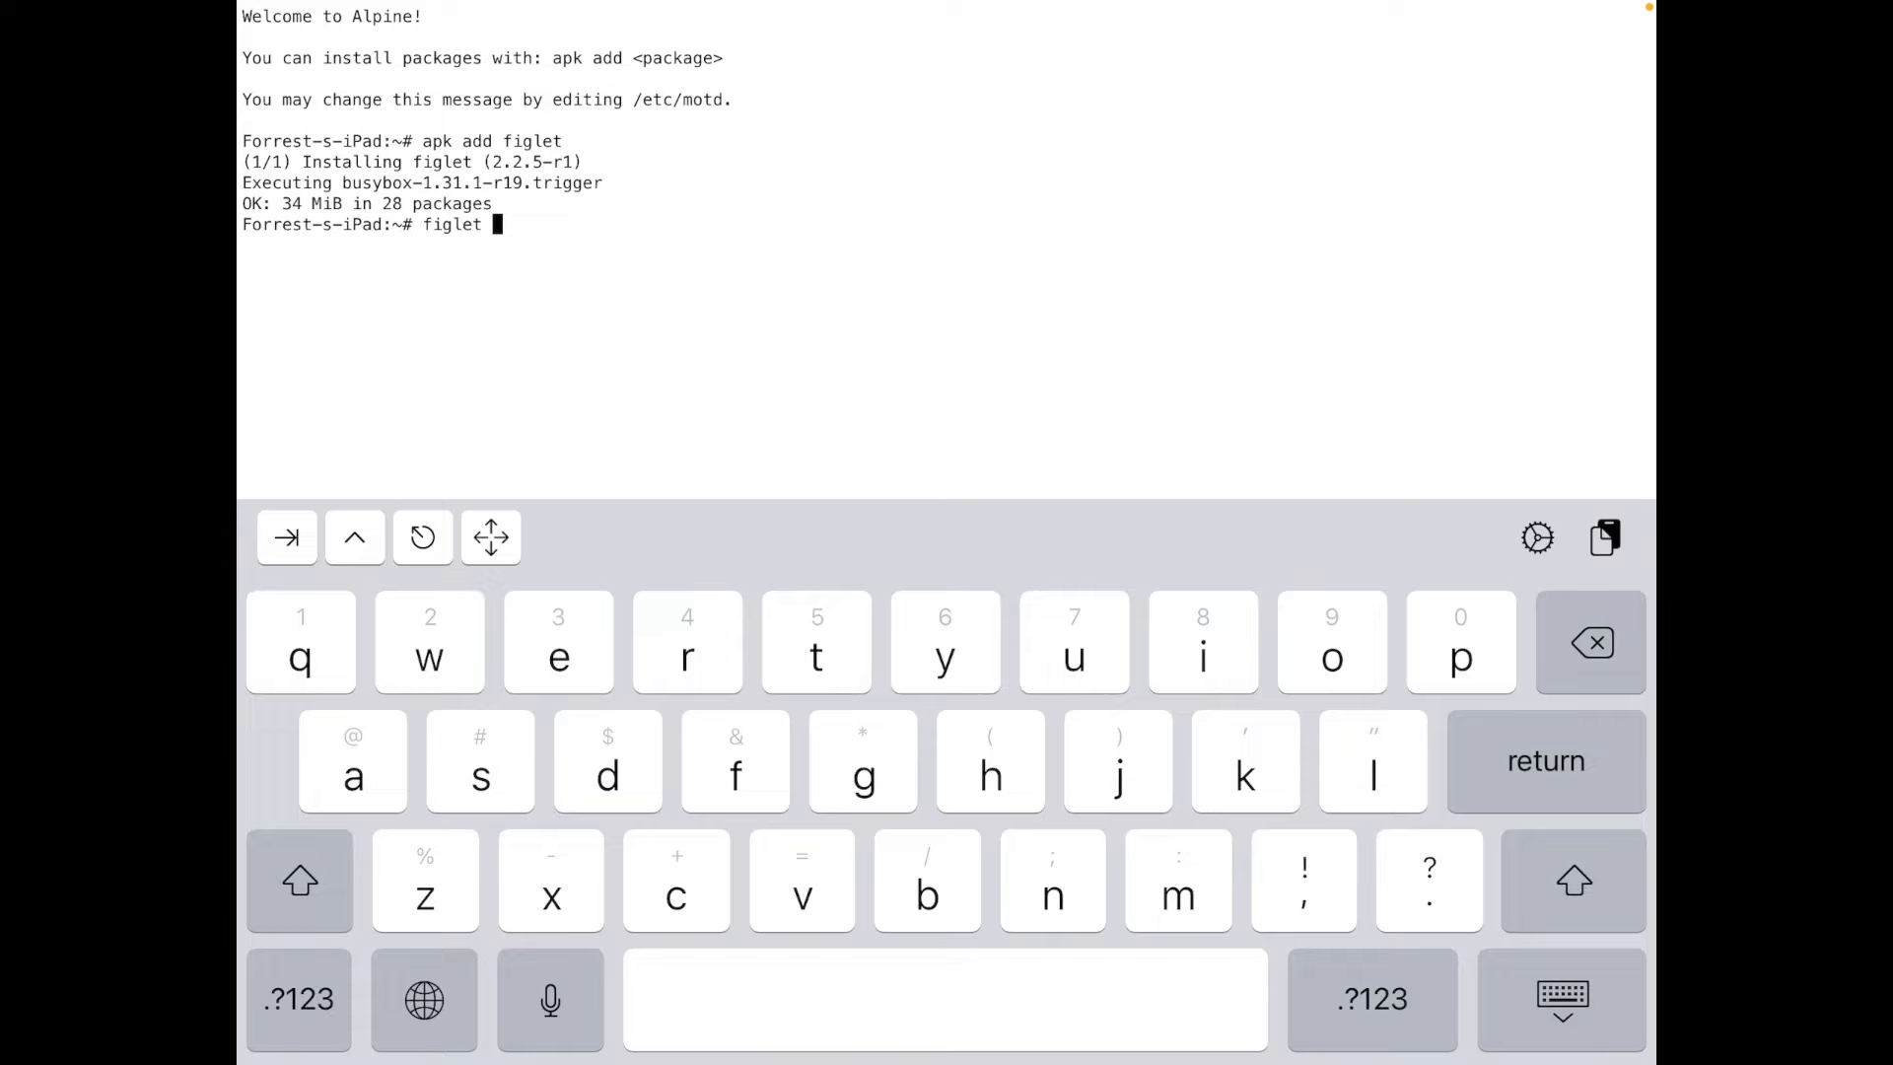
pyautogui.write('hi viewe')
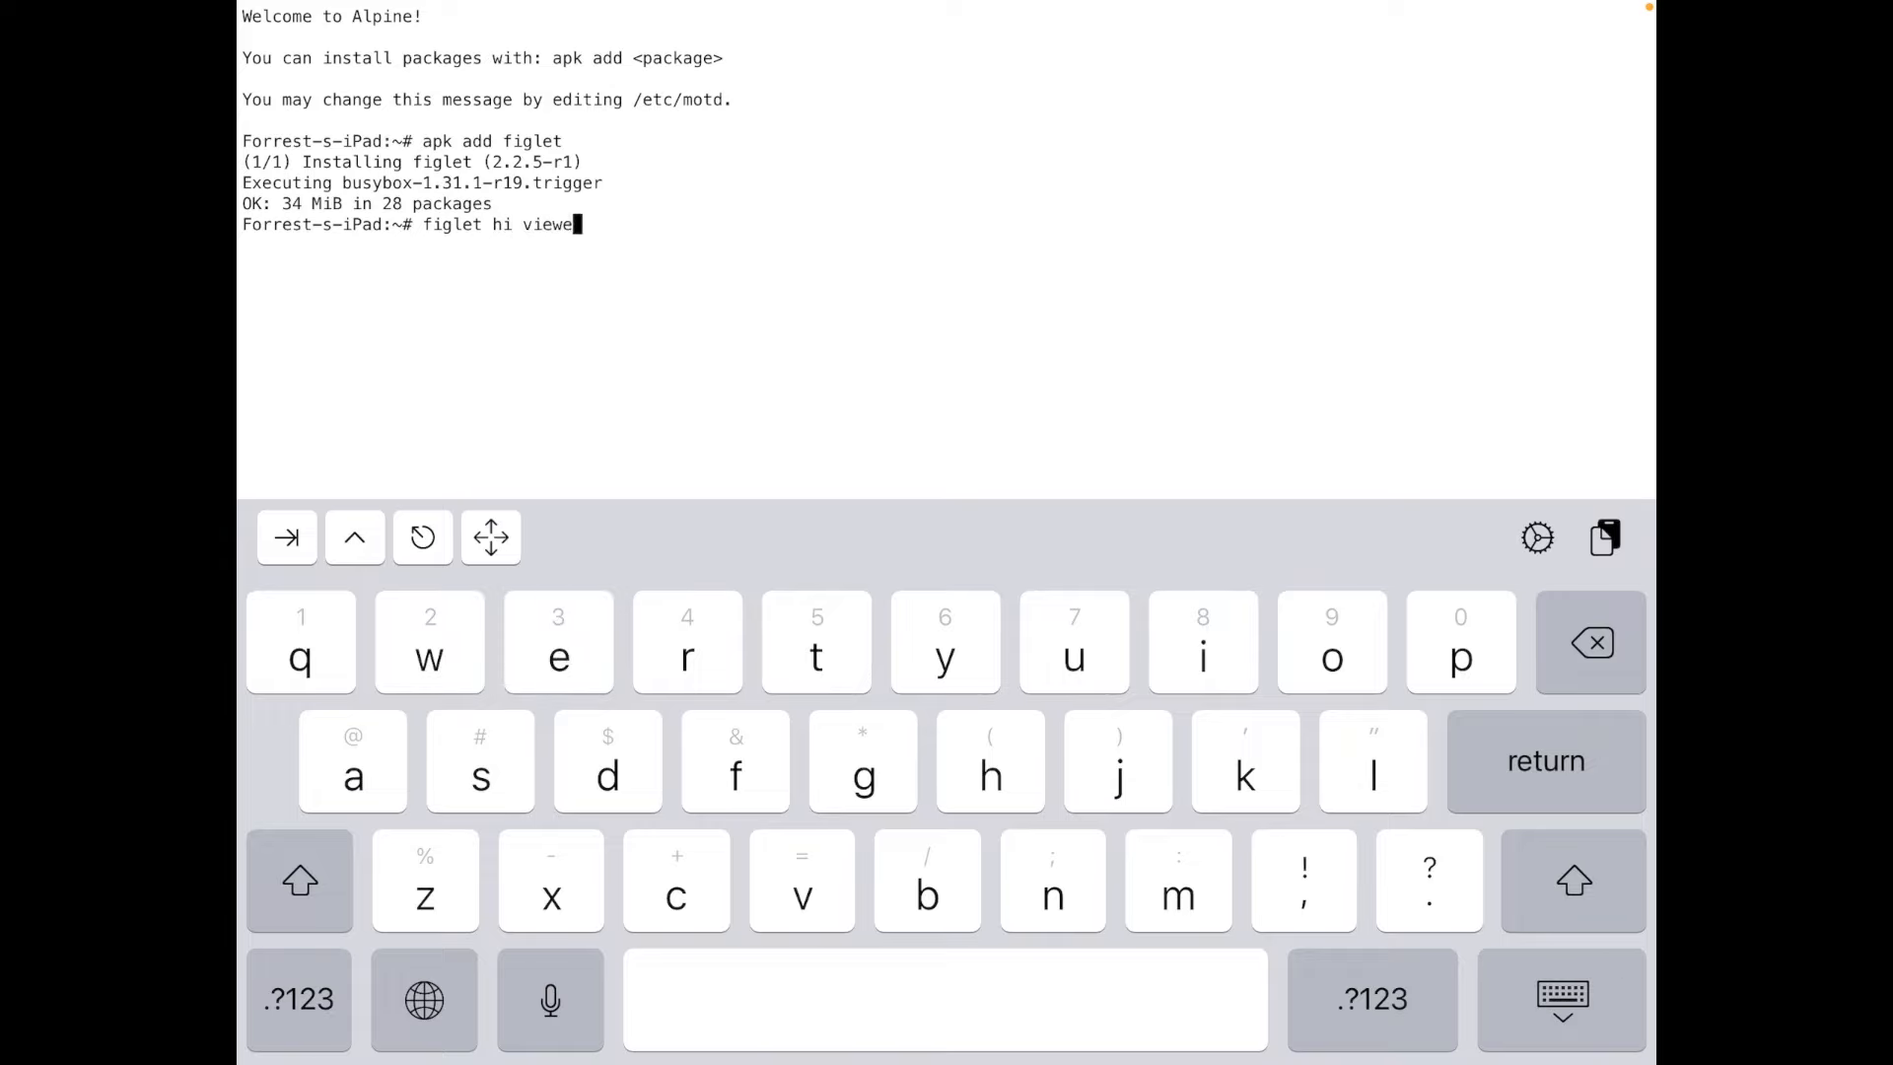